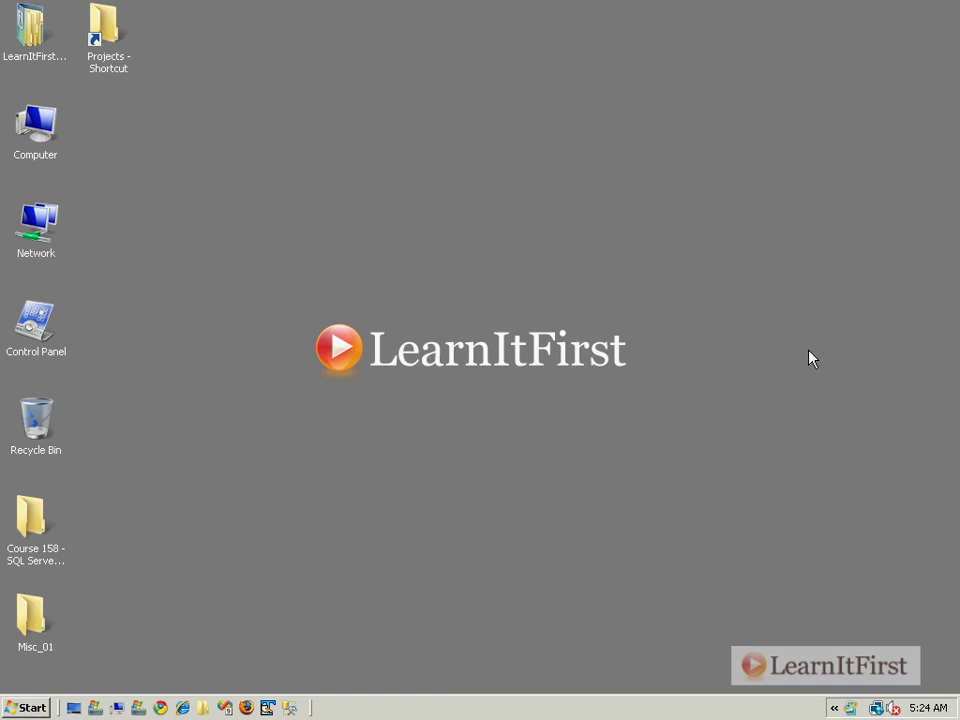
pyautogui.moveTo(884, 399)
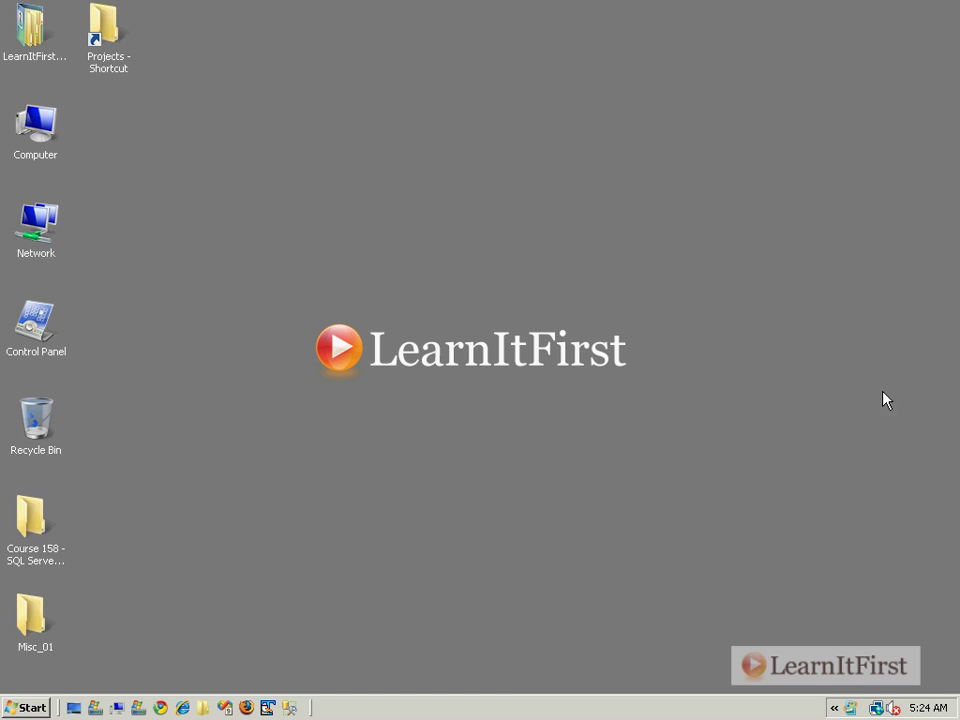
pyautogui.moveTo(519, 187)
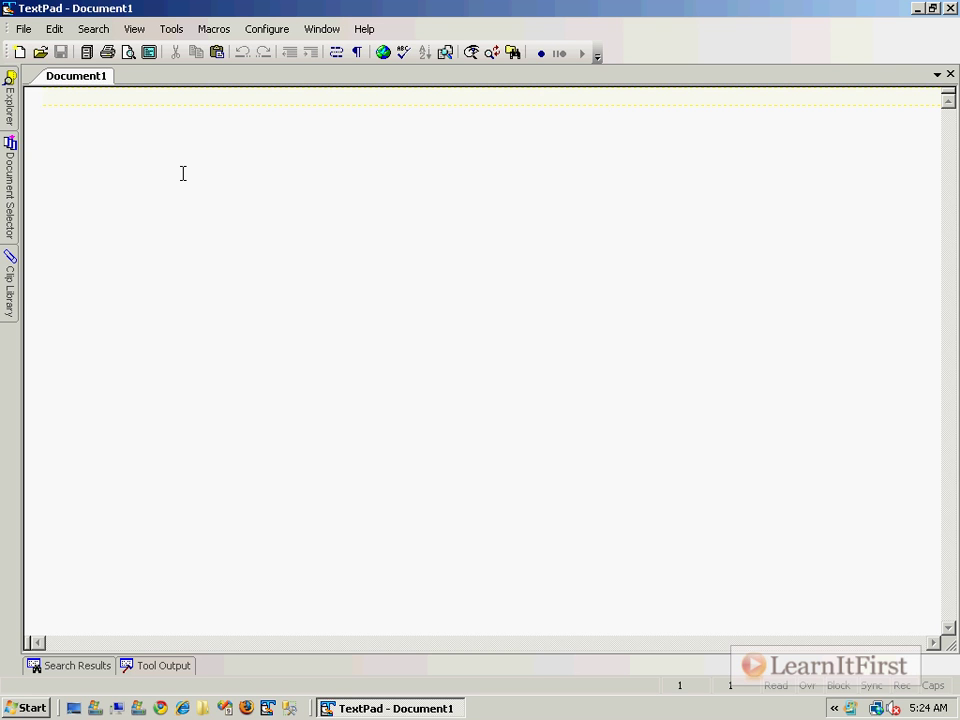
# Step: Write the header line VendorId,AddDate,IsEnabled with no spaces between column names
pyautogui.write('V')
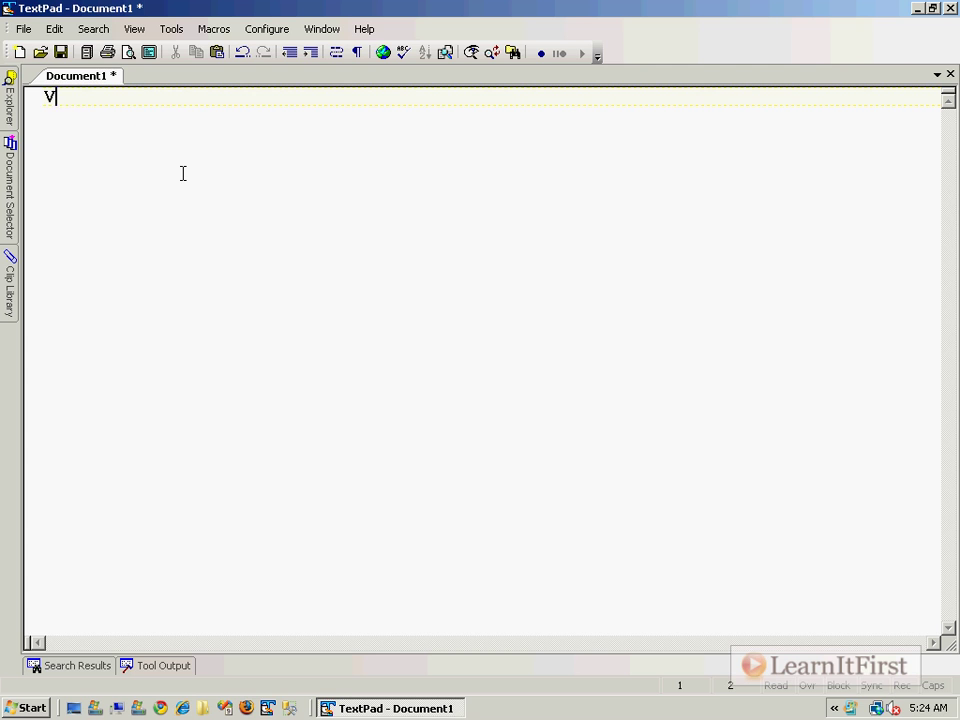
pyautogui.write('endorId,')
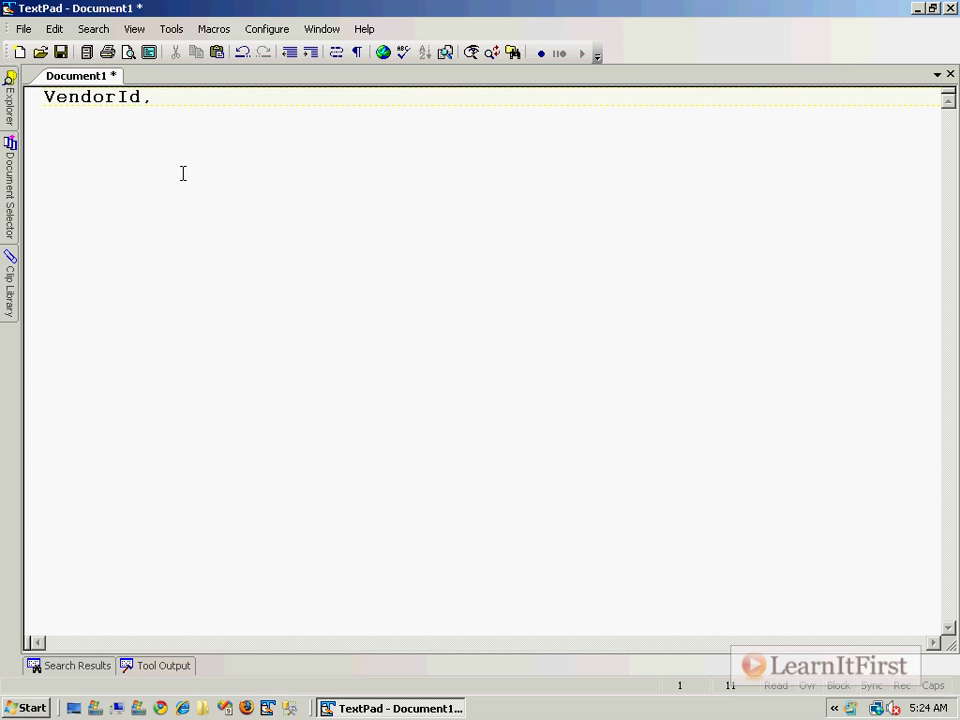
pyautogui.write('AddDate,')
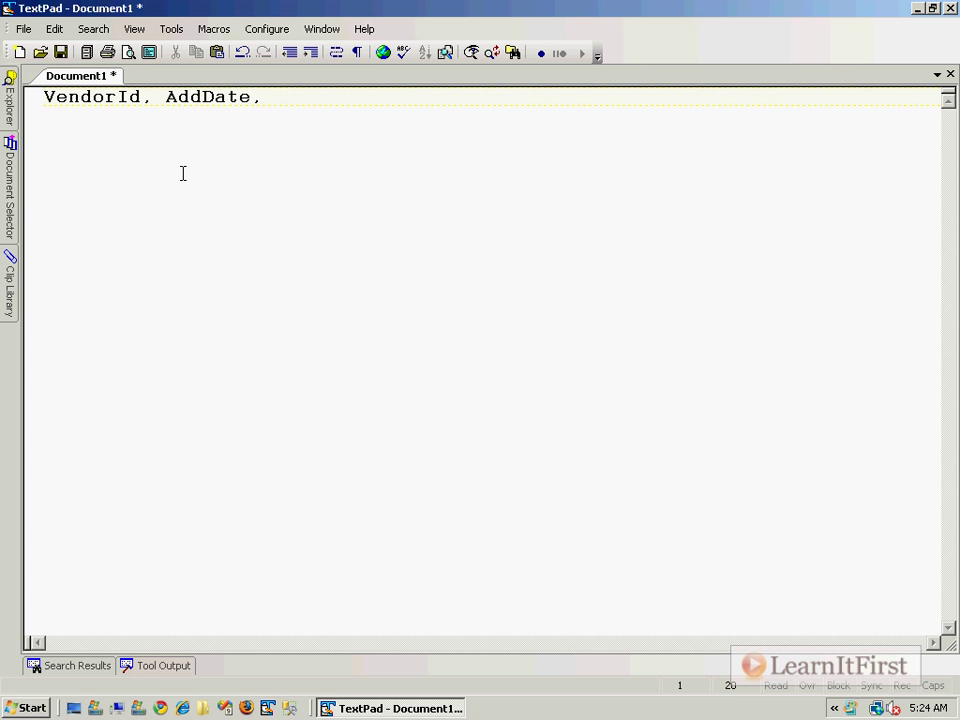
pyautogui.press('Backspace')
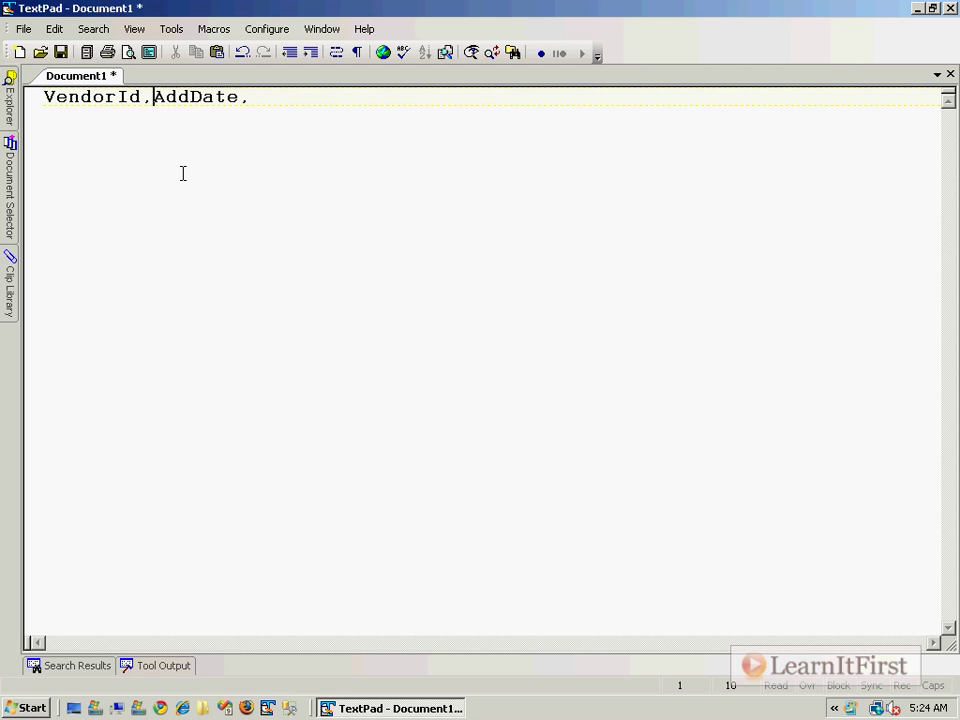
pyautogui.write('IsEna')
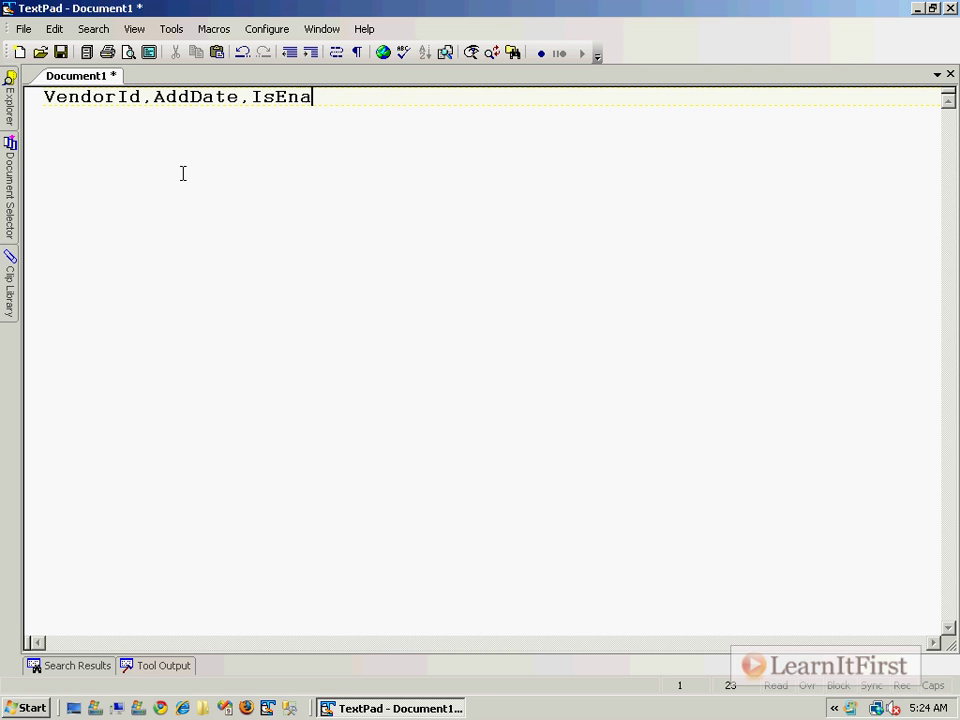
pyautogui.write('bled')
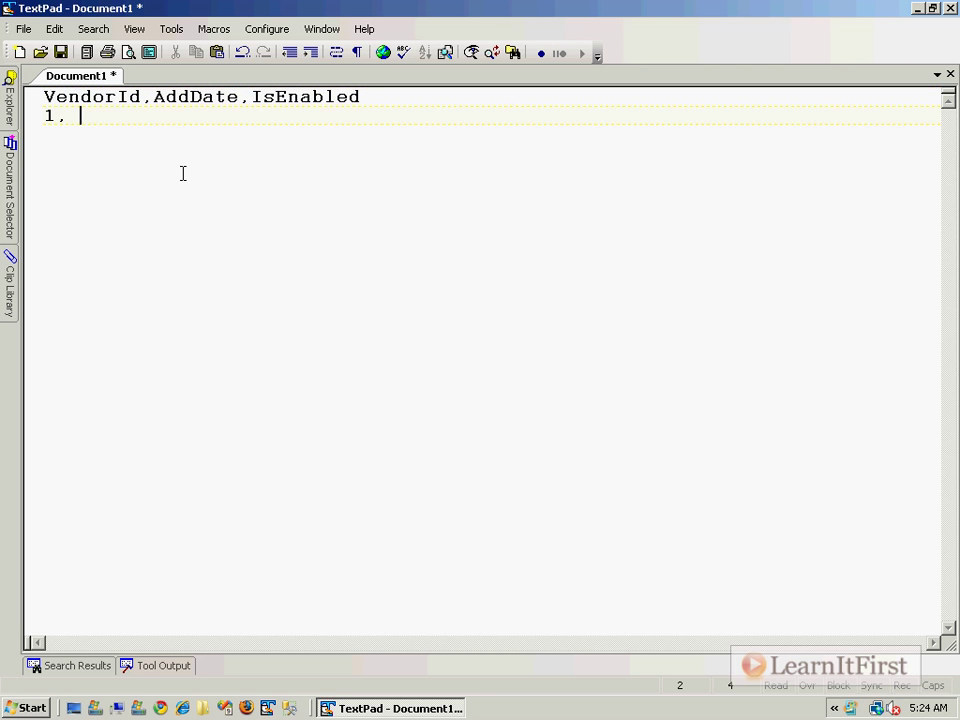
pyautogui.write('1998-01')
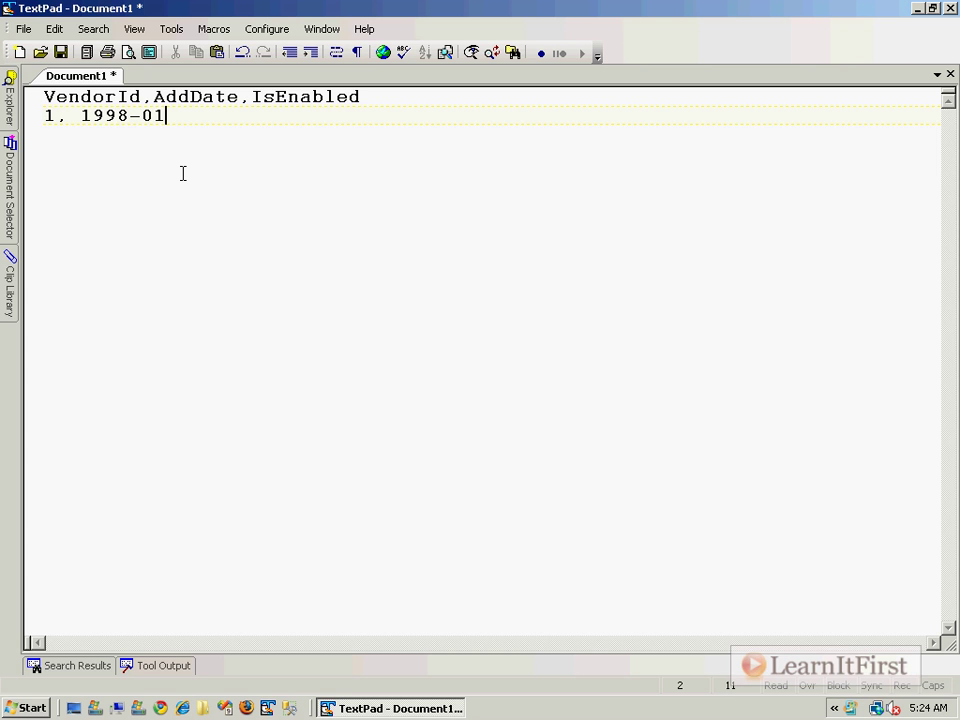
pyautogui.write('-01 00:0')
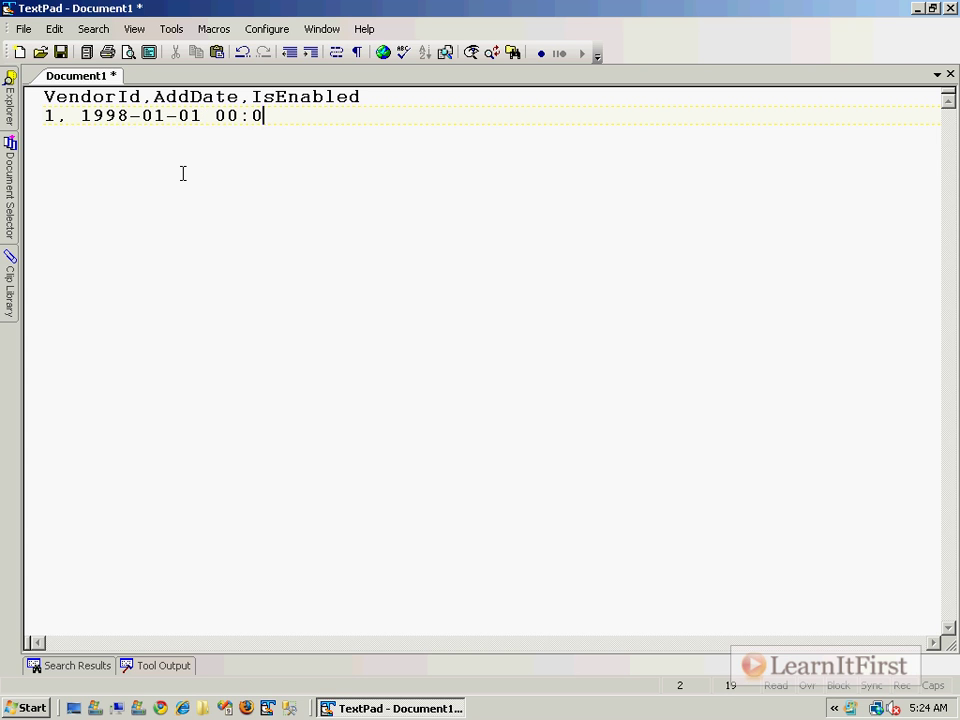
pyautogui.write('0:00, true')
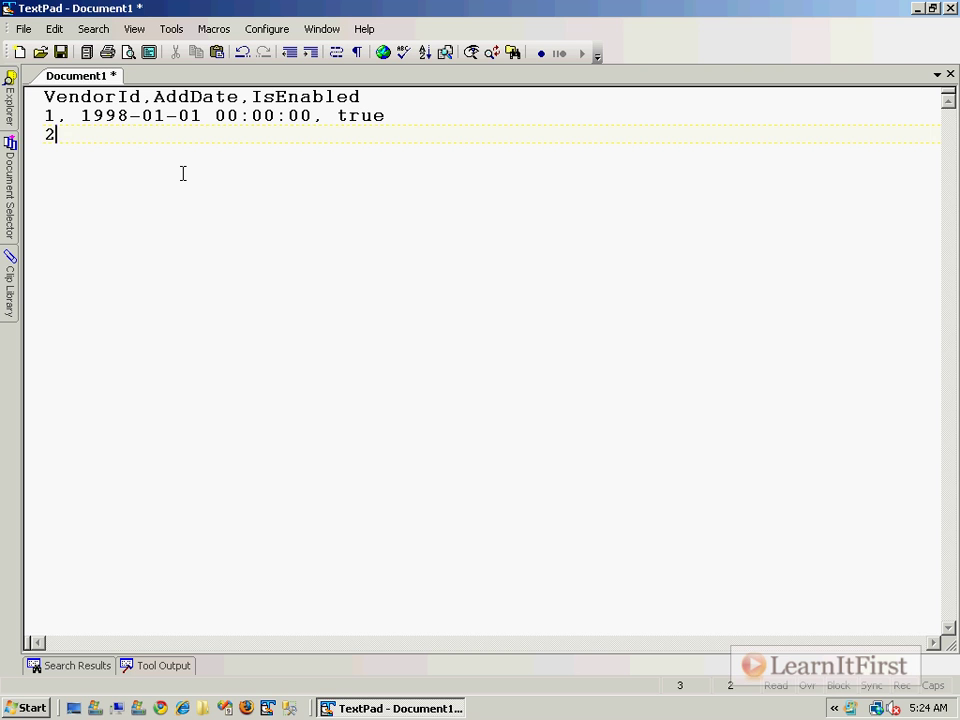
pyautogui.write(', 20')
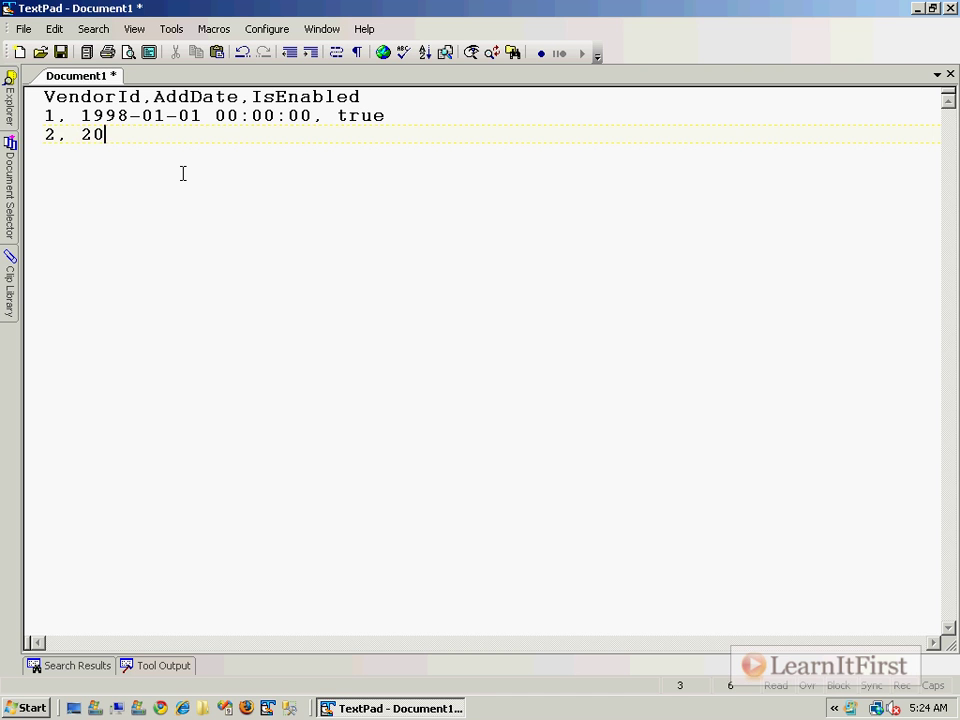
pyautogui.write('00-01-01 0-0')
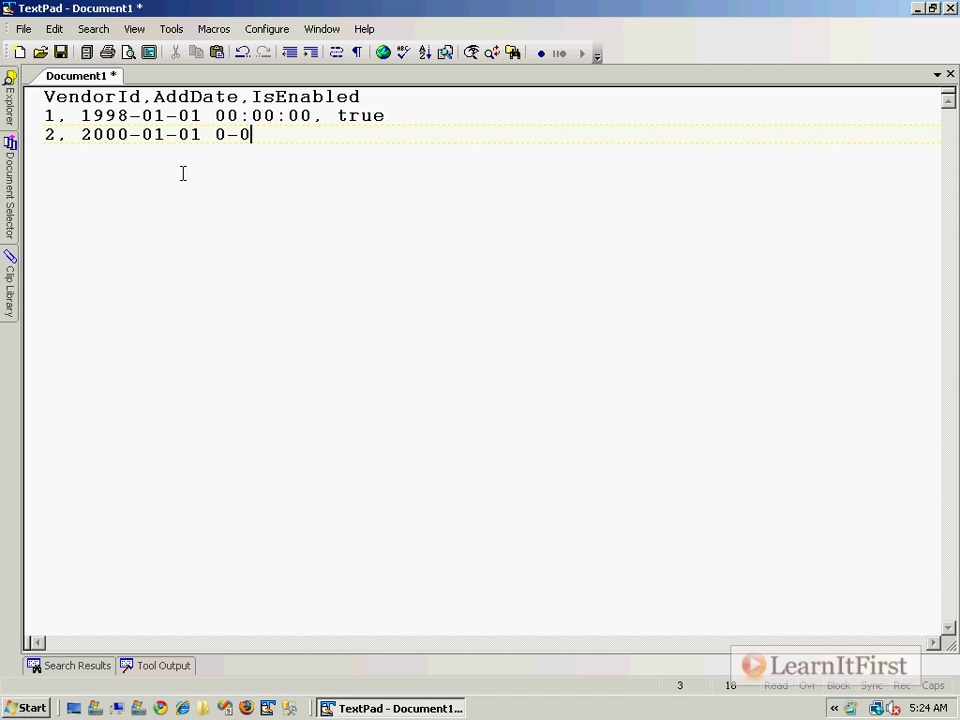
pyautogui.write('0')
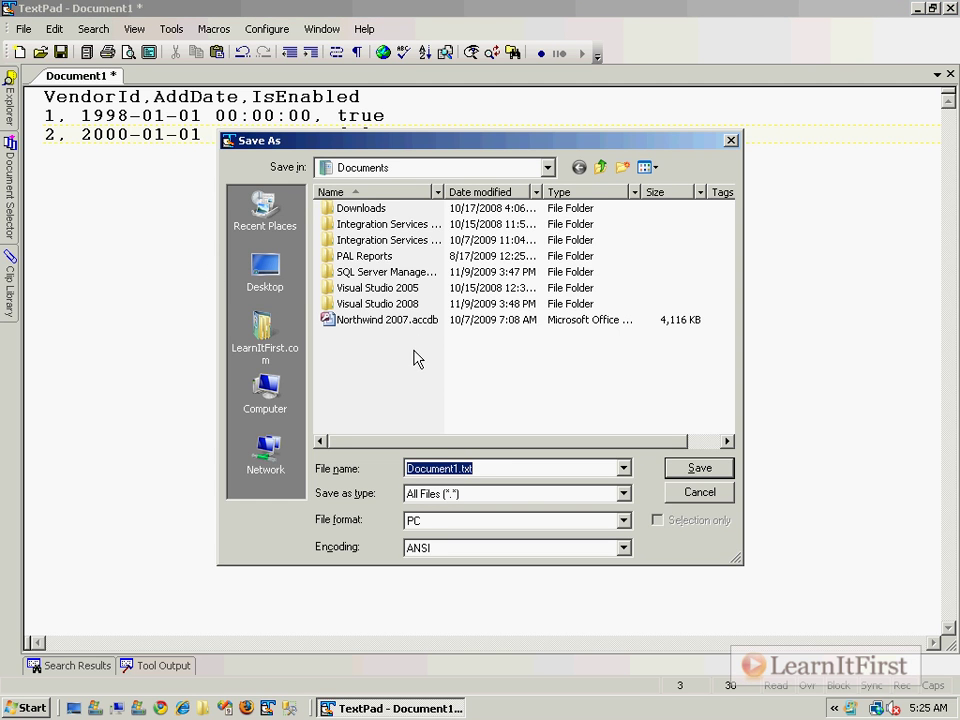
# Step: Save the vendor list as Vendors.txt in the root of the C drive
pyautogui.click(264, 270)
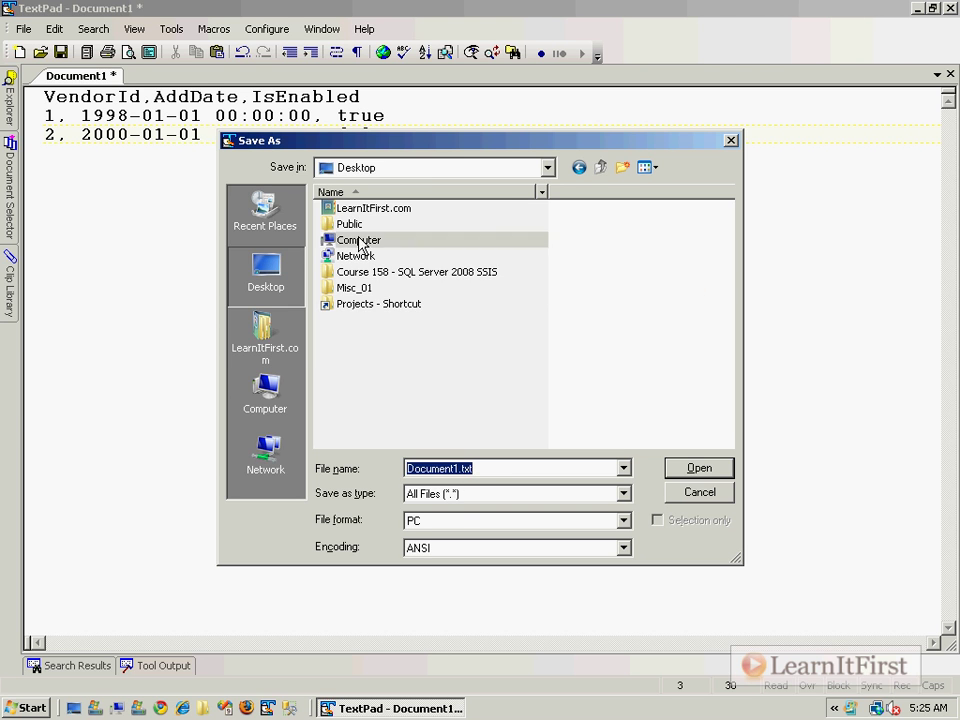
pyautogui.doubleClick(358, 240)
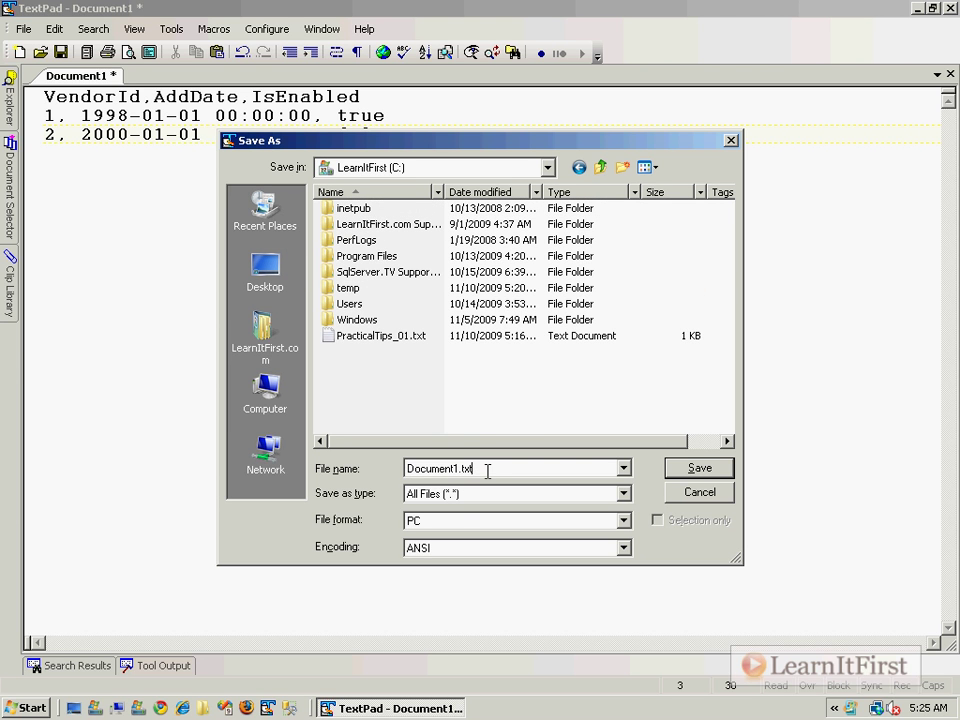
pyautogui.write('Vendors')
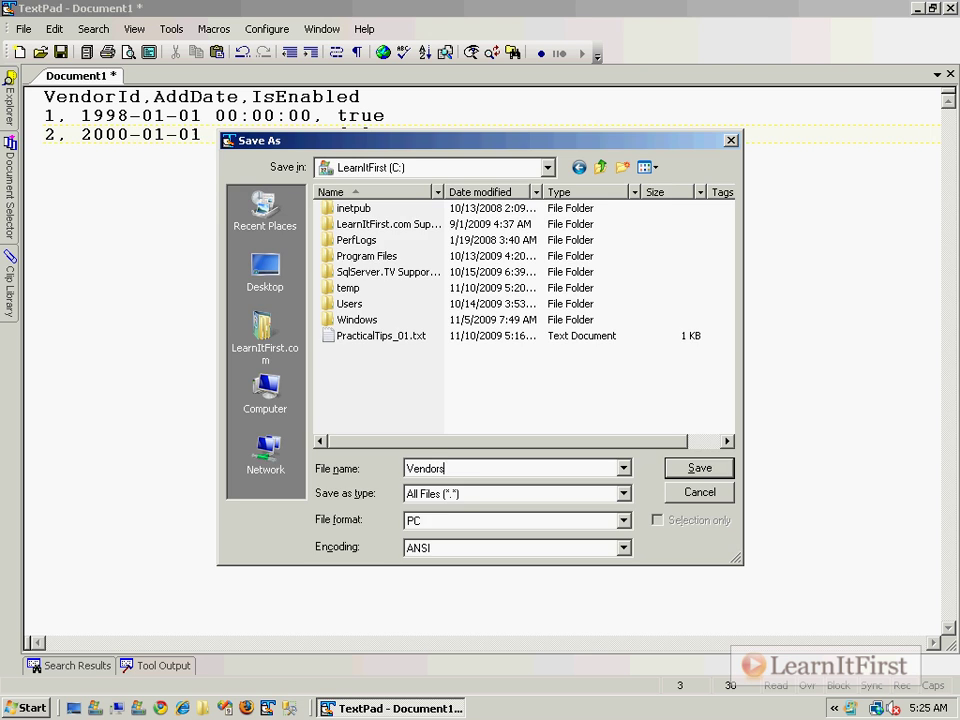
pyautogui.click(699, 468)
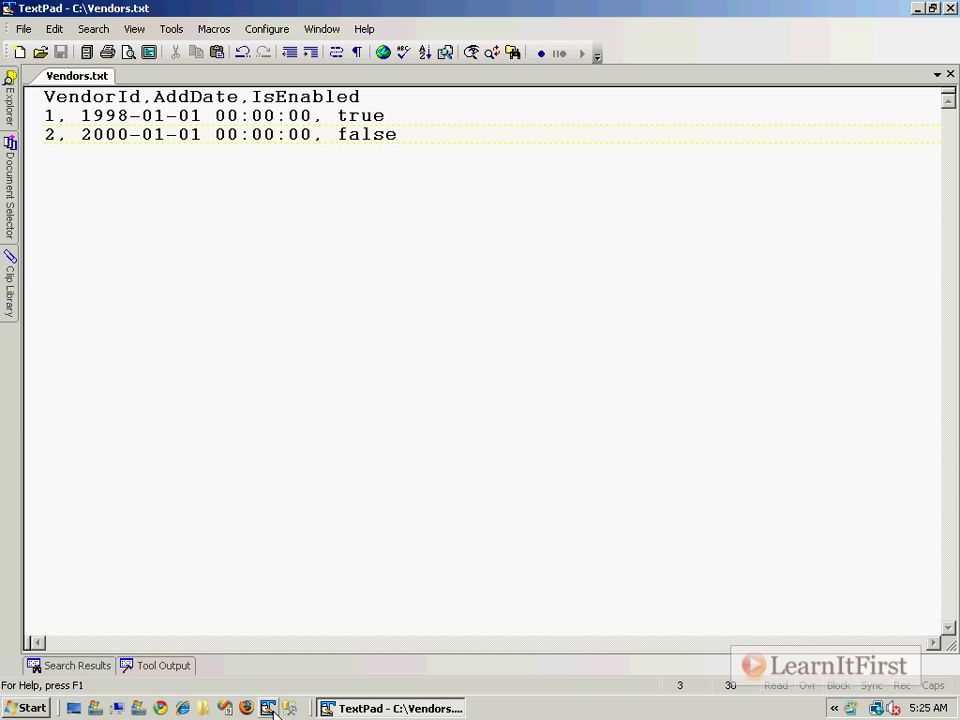
# Step: Launch Visual Studio 2008 from the Start menu and create a new Integration Services project
pyautogui.click(28, 708)
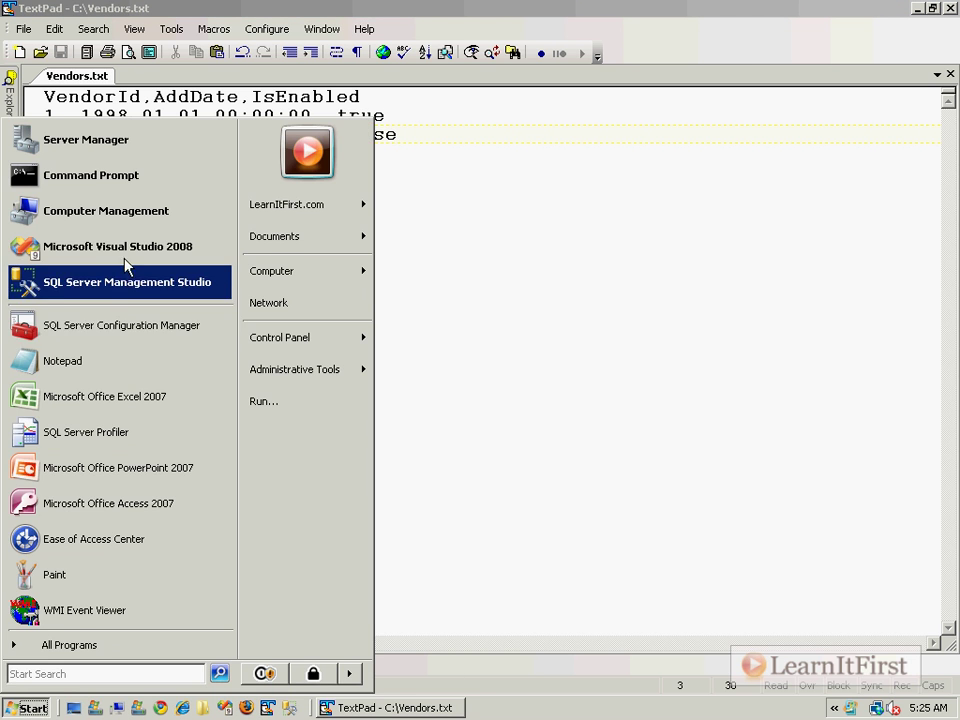
pyautogui.click(117, 246)
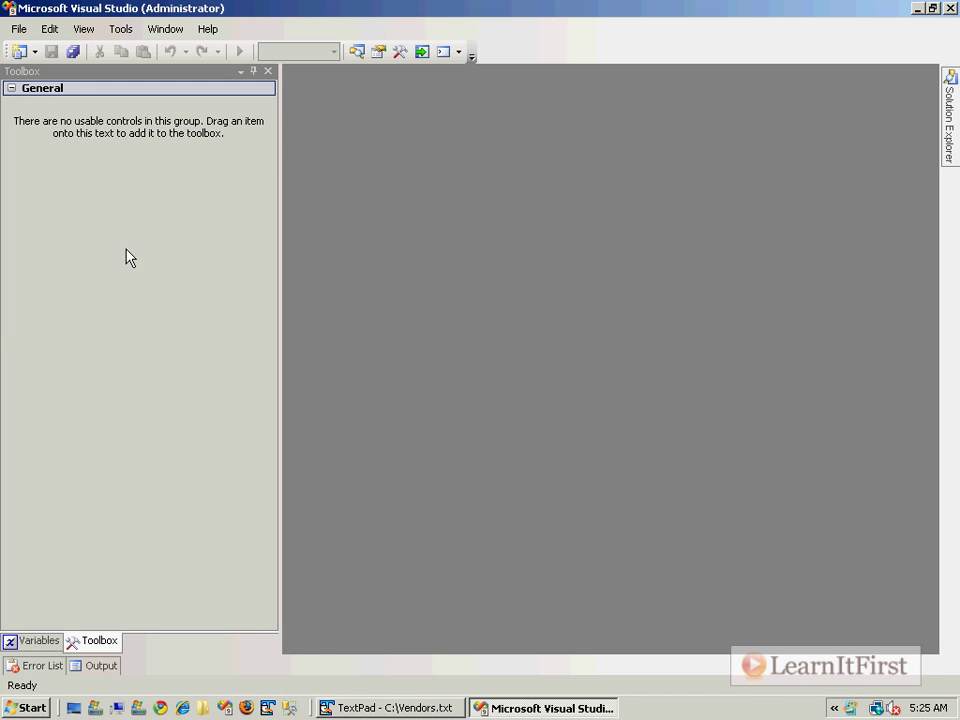
pyautogui.click(18, 28)
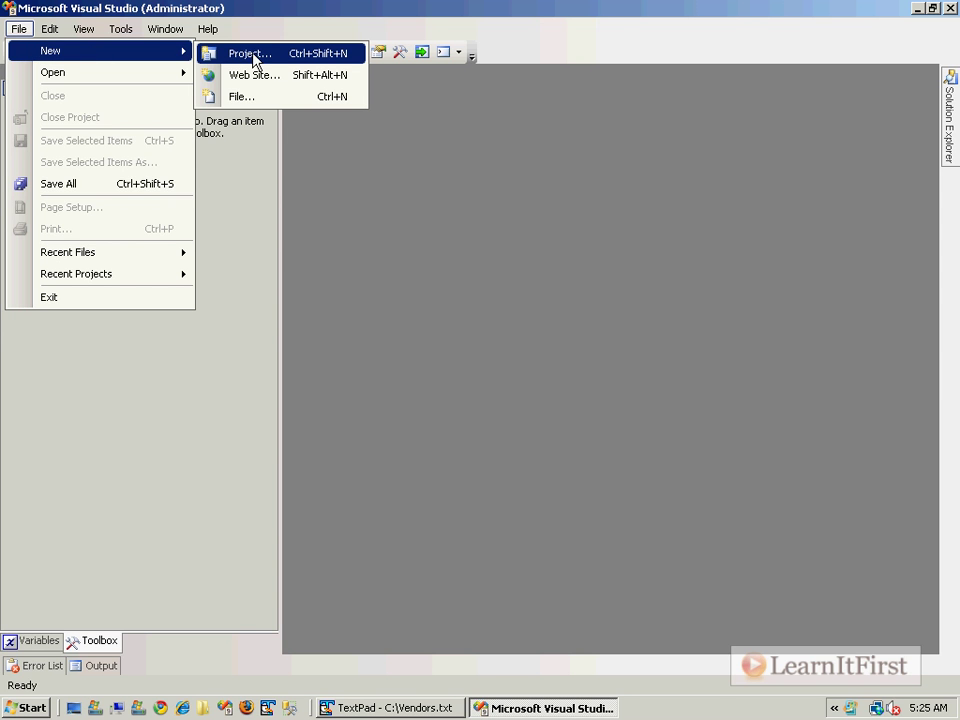
pyautogui.click(249, 53)
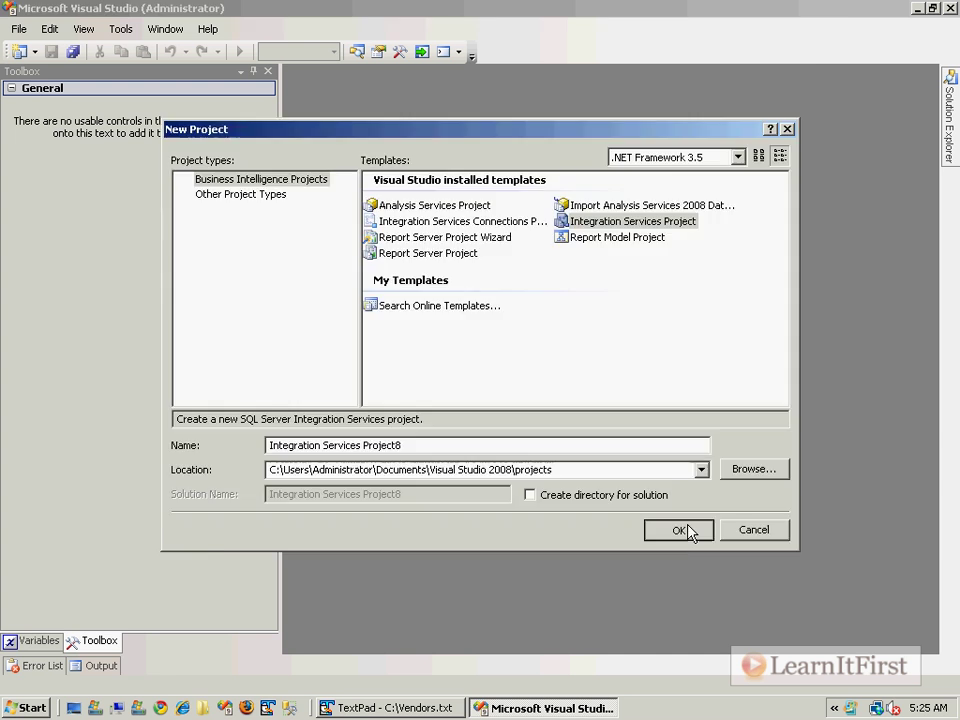
pyautogui.click(679, 530)
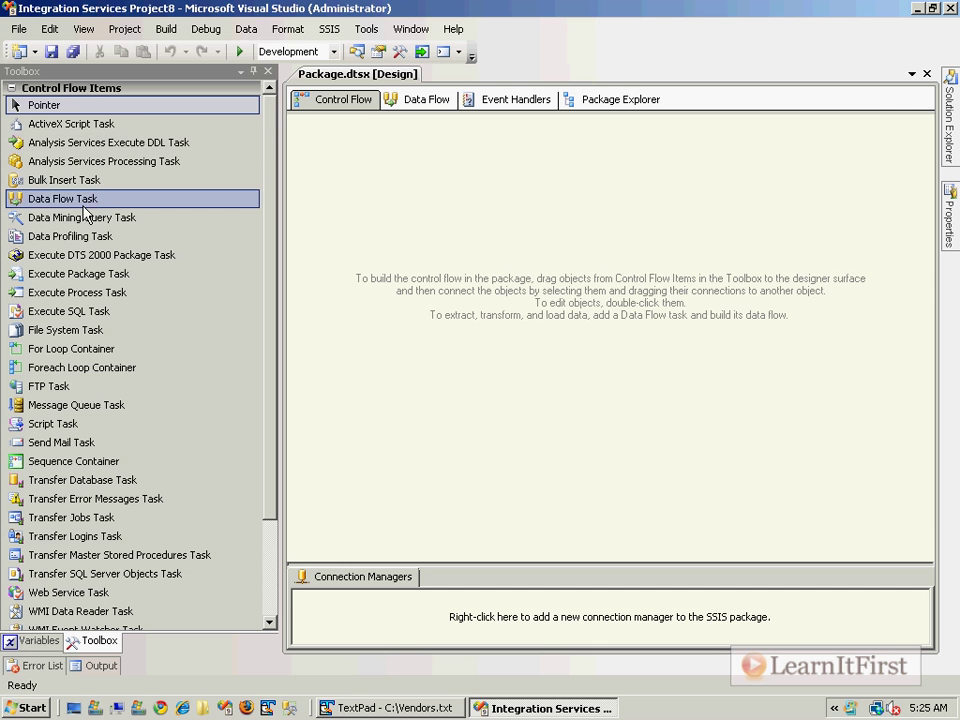
# Step: Switch the package designer to the Data Flow surface
pyautogui.click(426, 99)
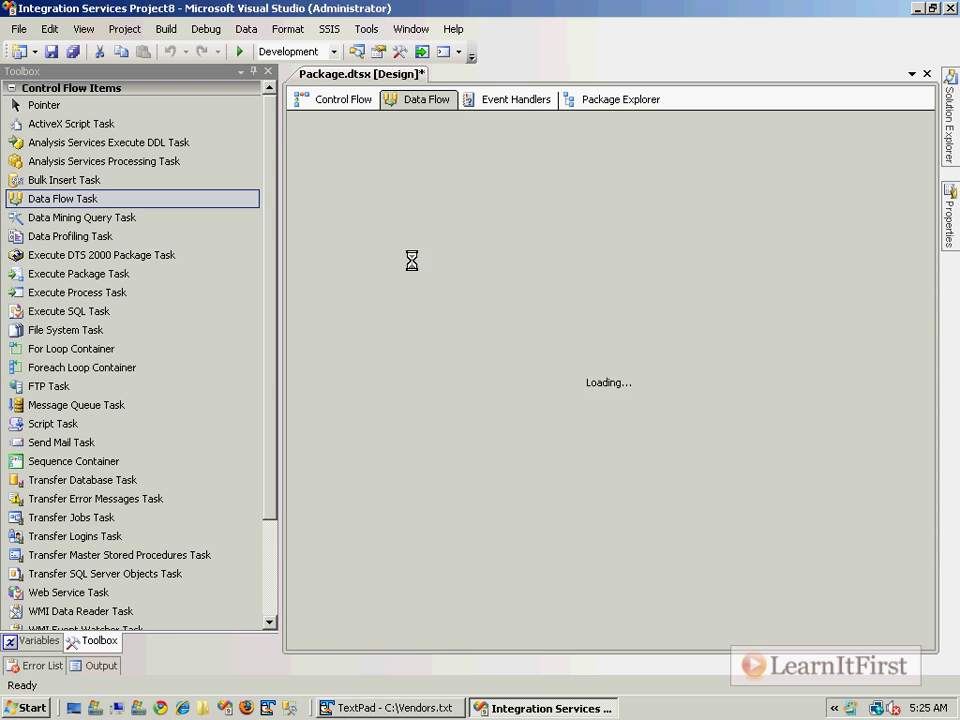
pyautogui.click(425, 99)
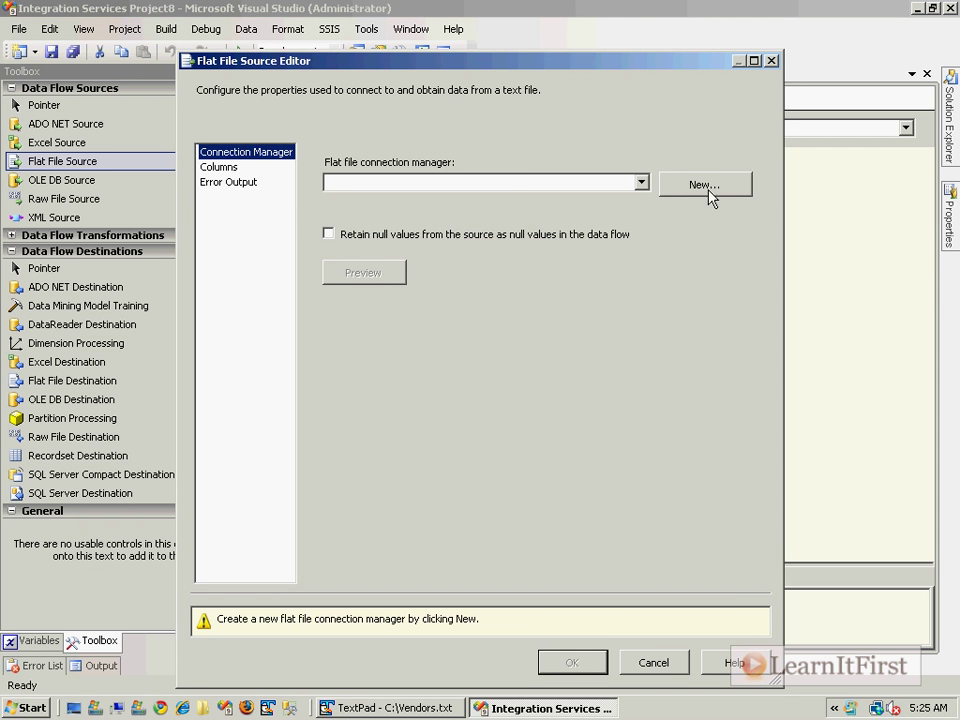
# Step: Create flat file connection Source pointing to C:\Vendors.txt, preview its columns and accept the source
pyautogui.click(704, 185)
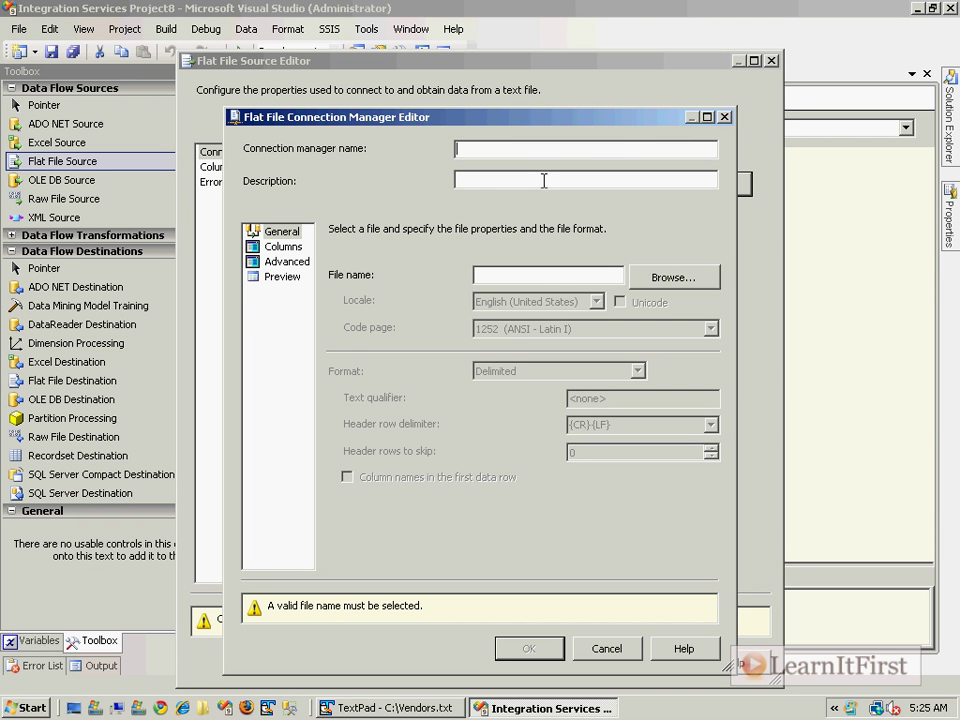
pyautogui.write('Source')
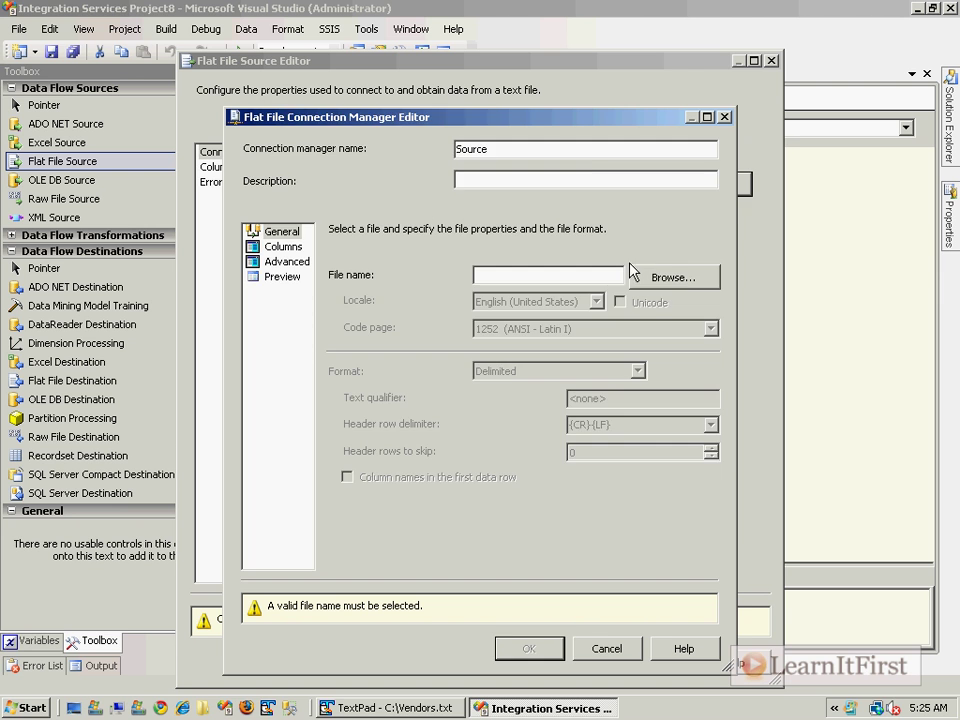
pyautogui.click(673, 277)
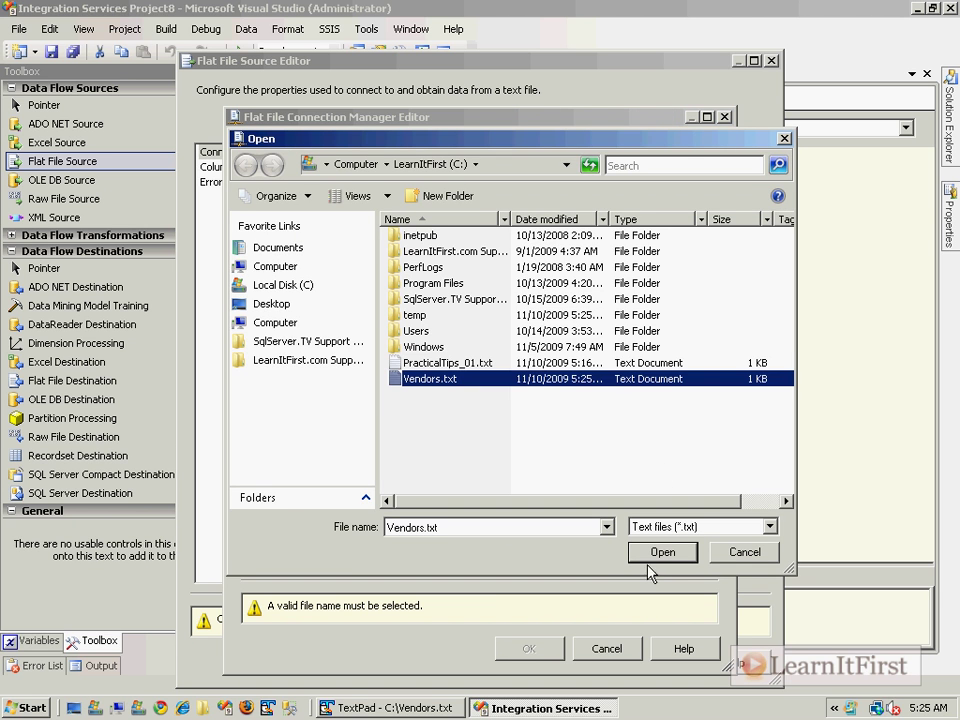
pyautogui.click(662, 552)
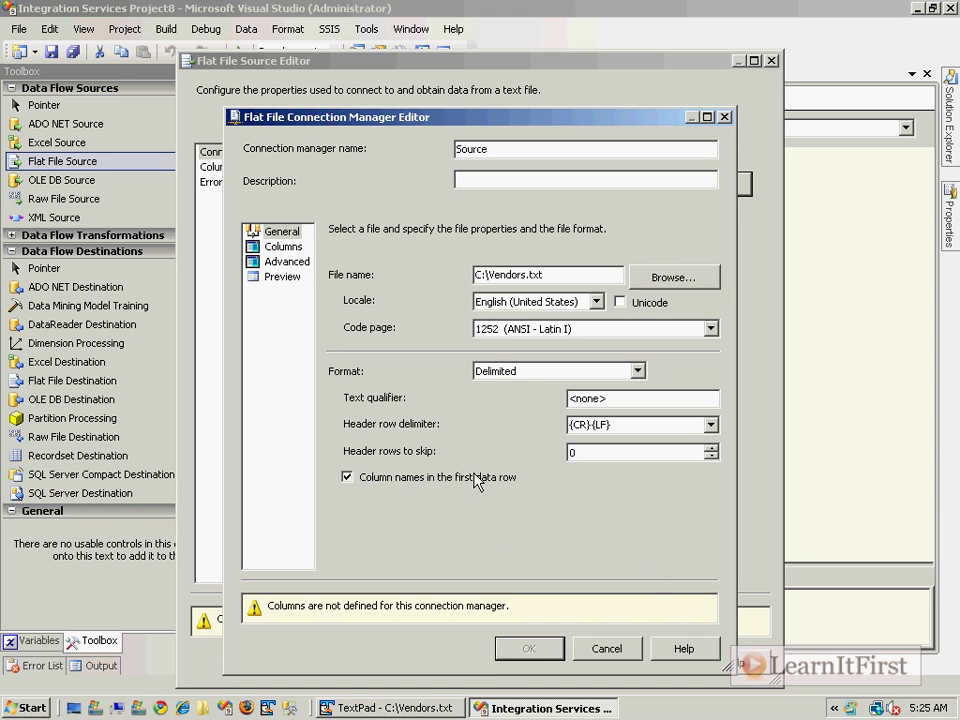
pyautogui.click(283, 246)
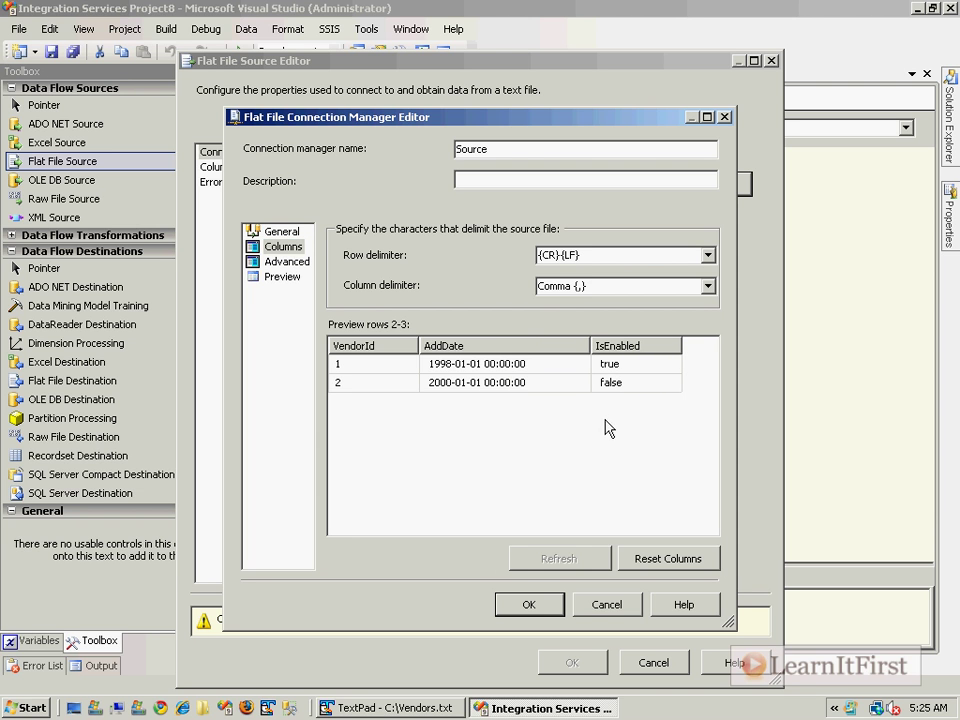
pyautogui.click(529, 604)
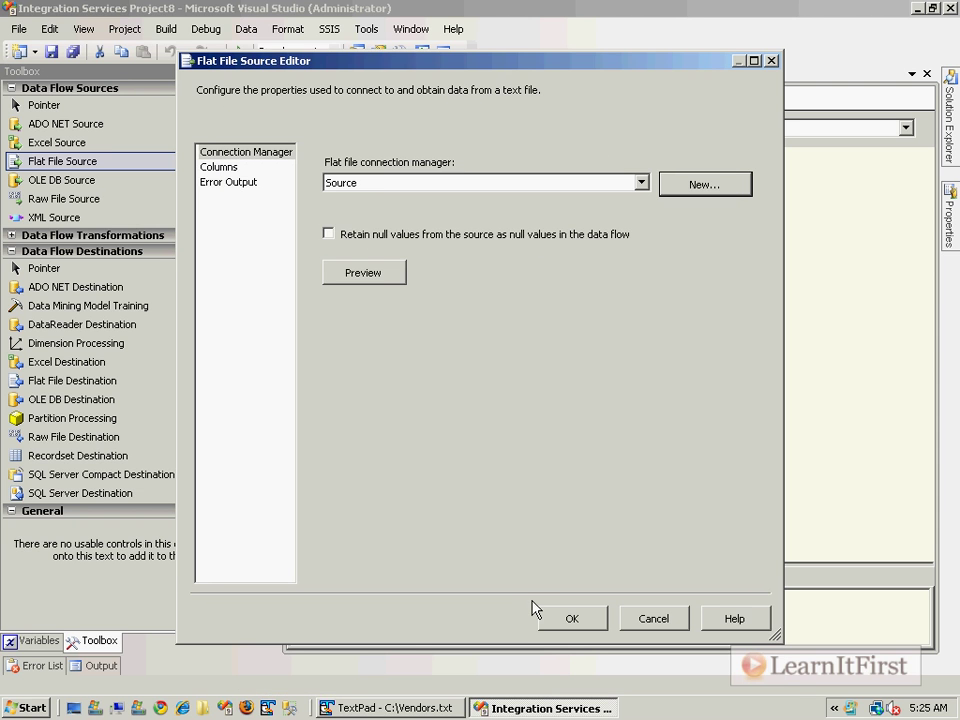
pyautogui.click(571, 618)
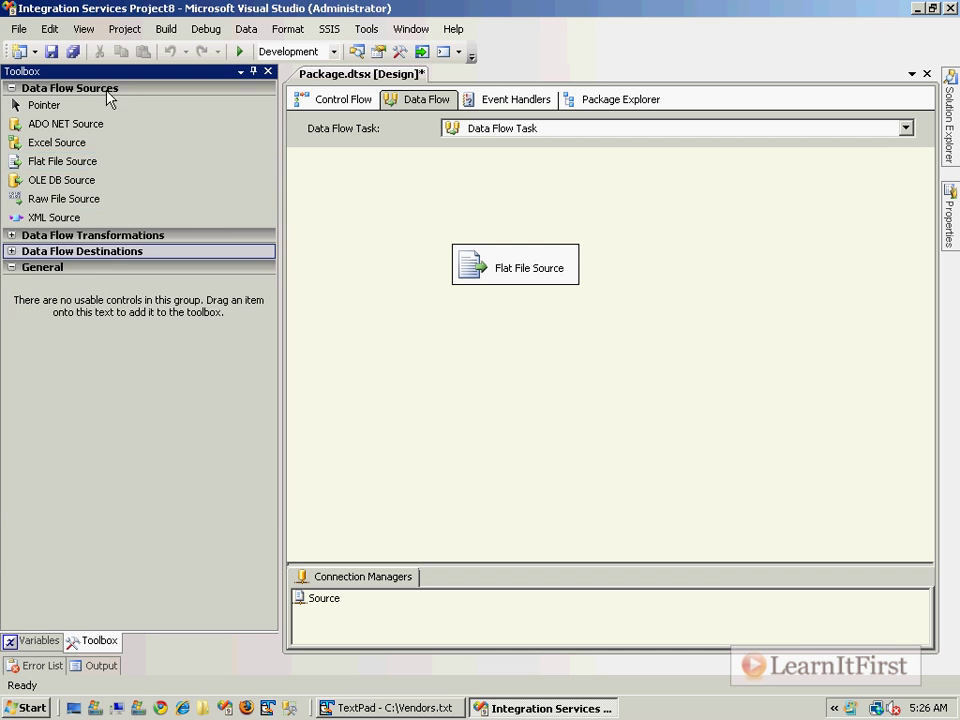
# Step: Place a Row Count transformation below the source and connect the source's green output to it
pyautogui.click(92, 104)
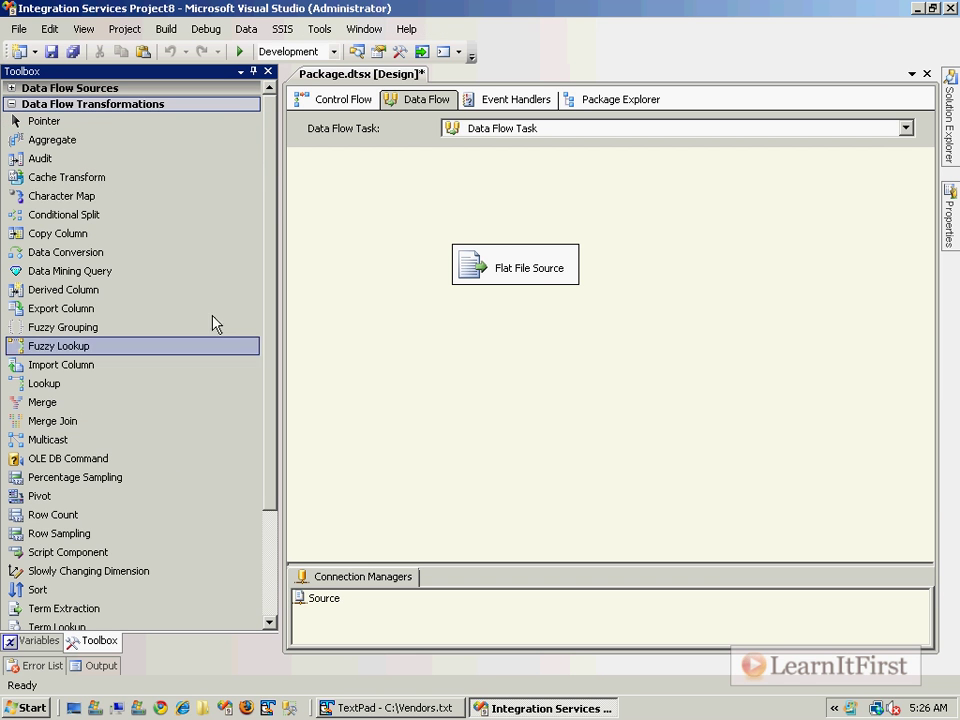
pyautogui.moveTo(52, 514)
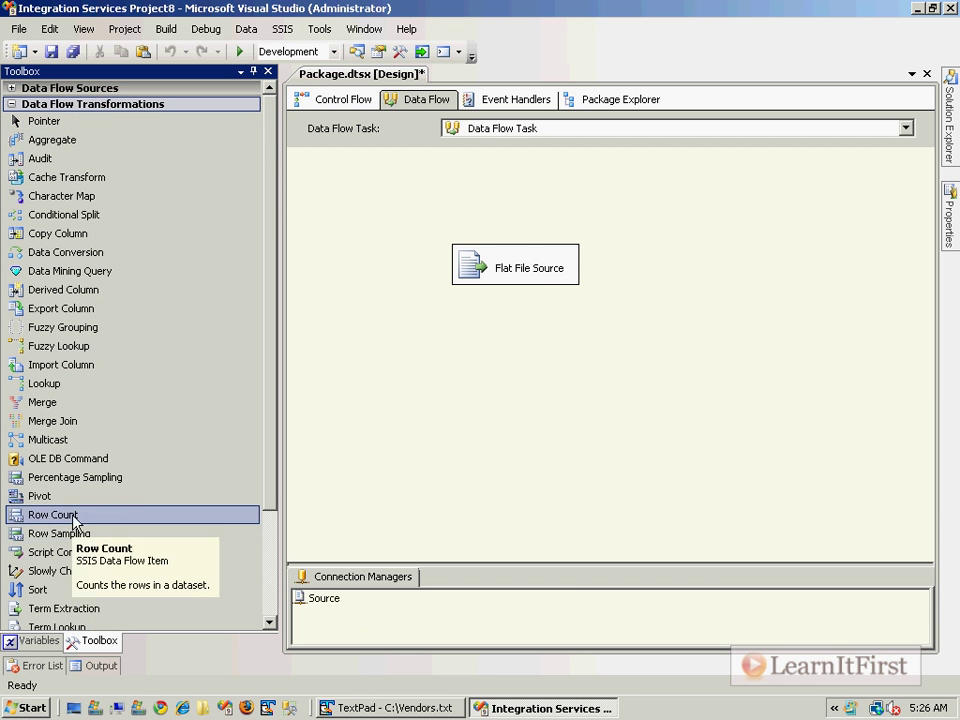
pyautogui.moveTo(53, 514); pyautogui.dragTo(566, 375)
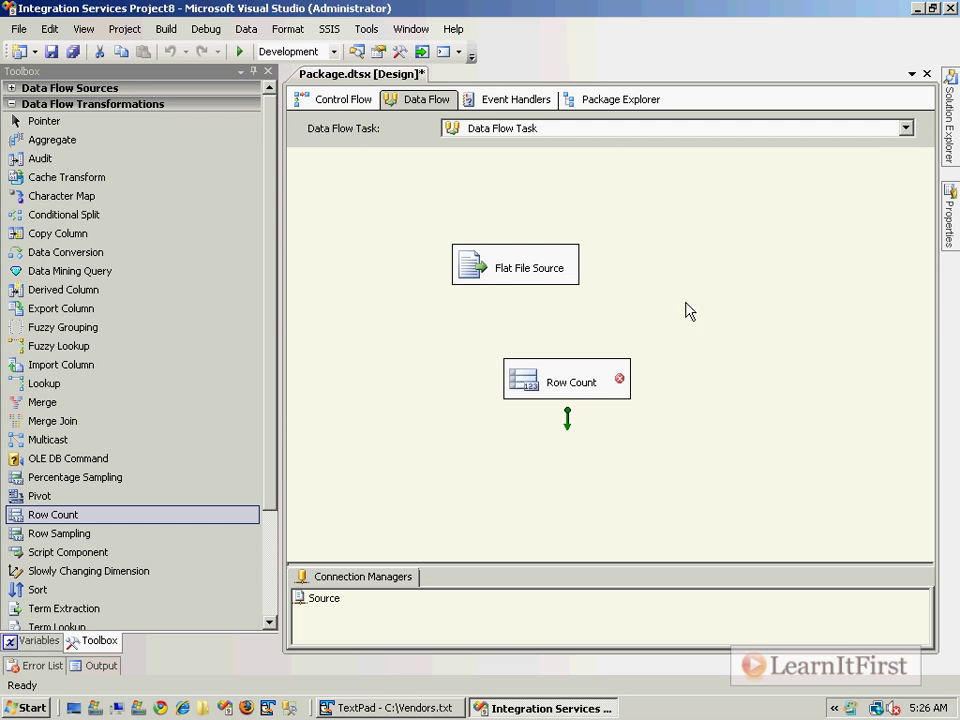
pyautogui.moveTo(515, 289); pyautogui.dragTo(567, 360)
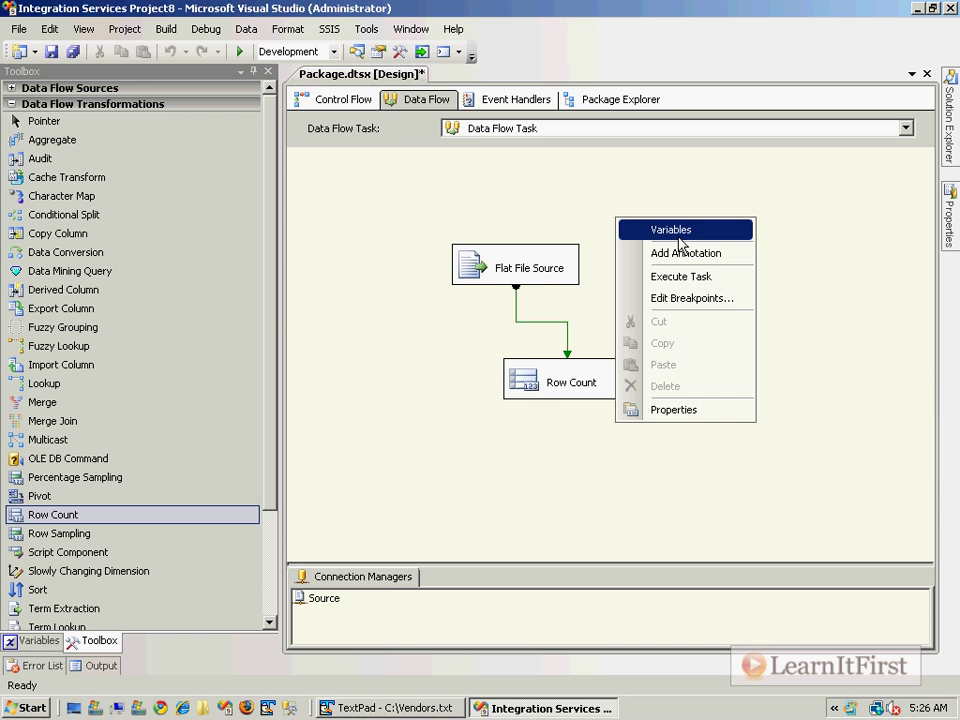
# Step: Add a package variable named Counter, keeping Int32 as its data type
pyautogui.click(738, 276)
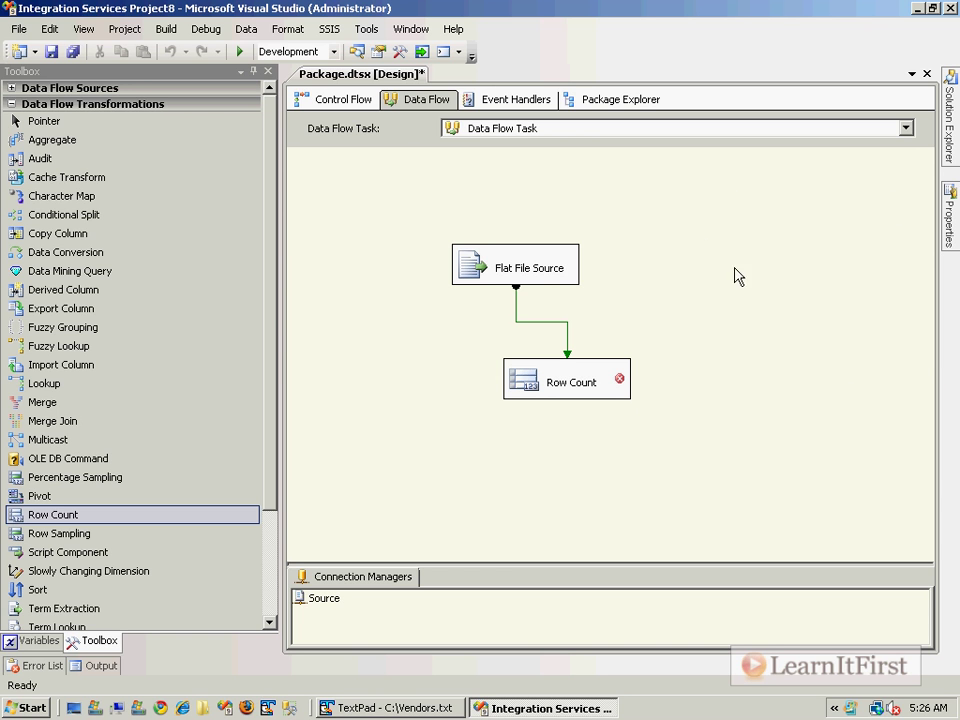
pyautogui.click(37, 641)
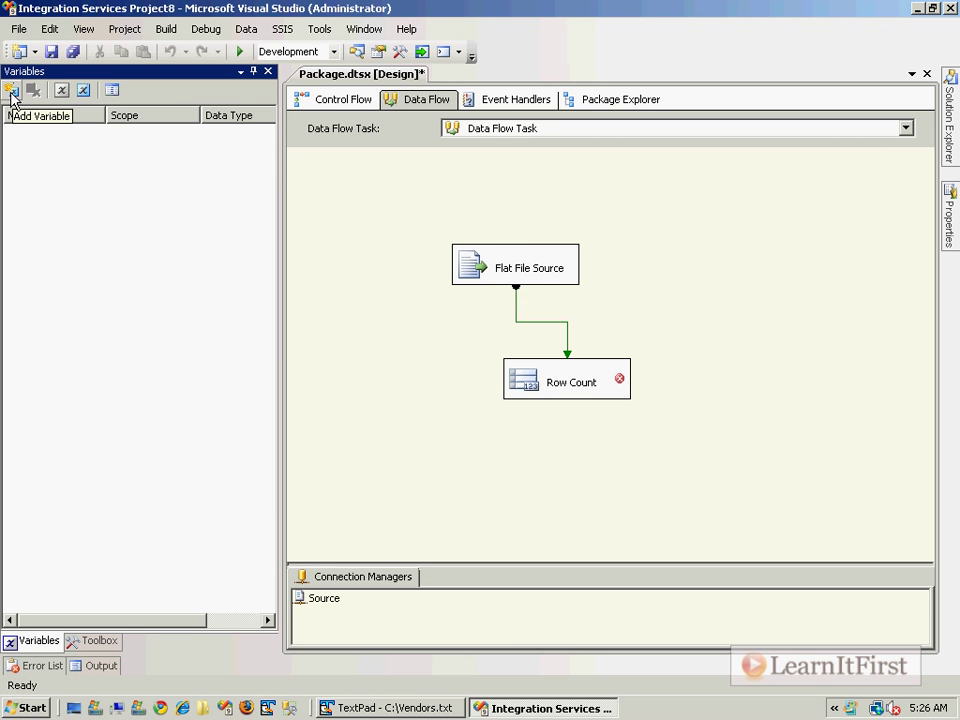
pyautogui.click(11, 90)
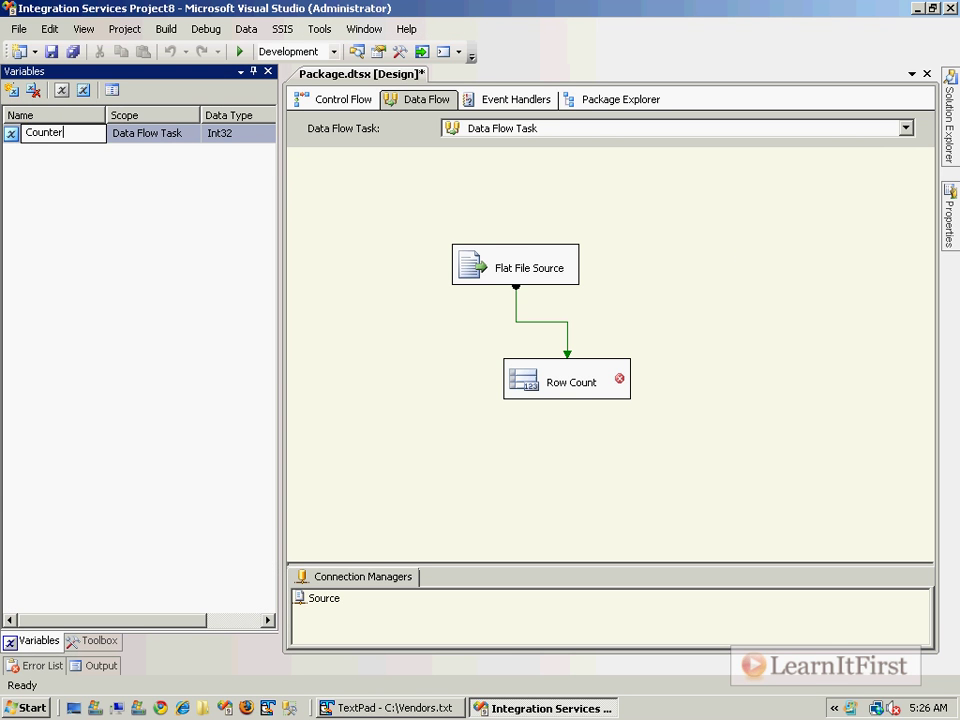
pyautogui.click(266, 133)
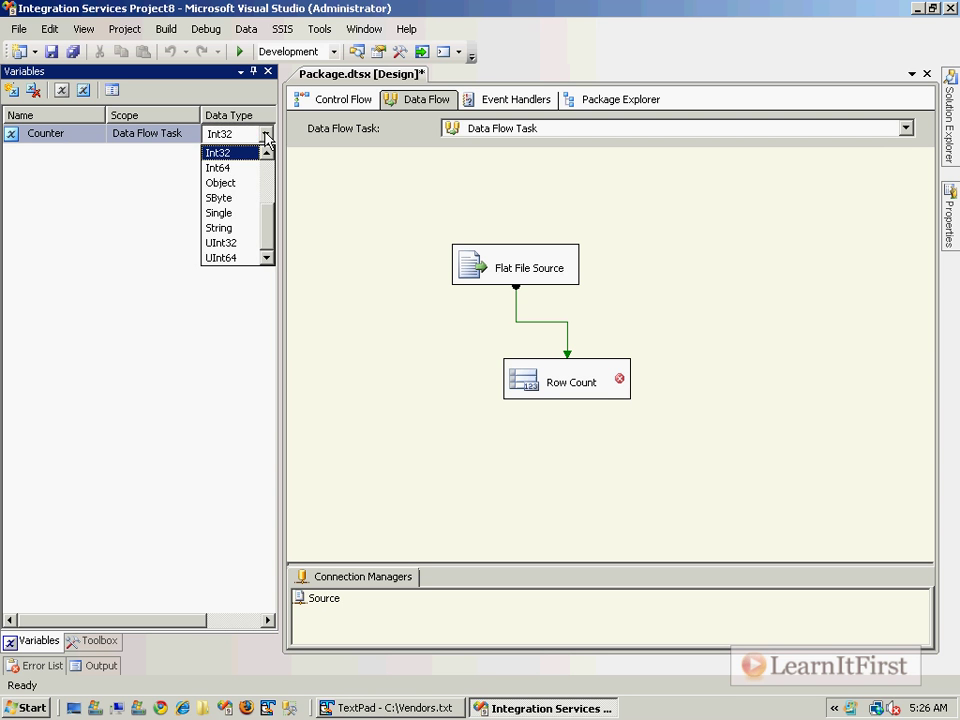
pyautogui.click(217, 152)
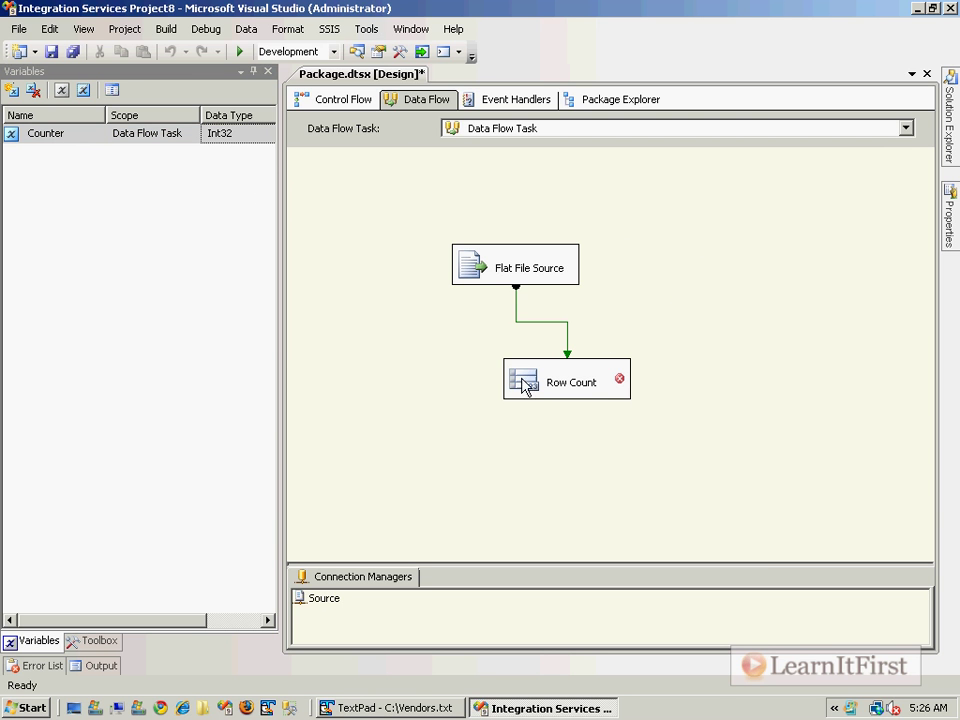
# Step: Set Row Count's VariableName to User::Counter in its Advanced Editor
pyautogui.doubleClick(566, 382)
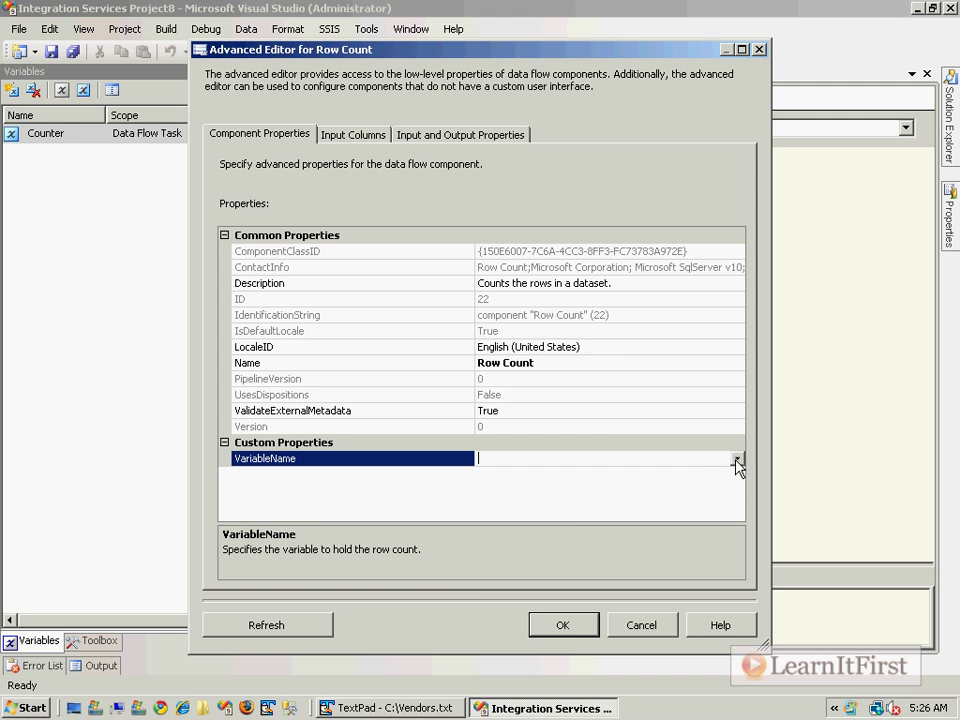
pyautogui.click(738, 458)
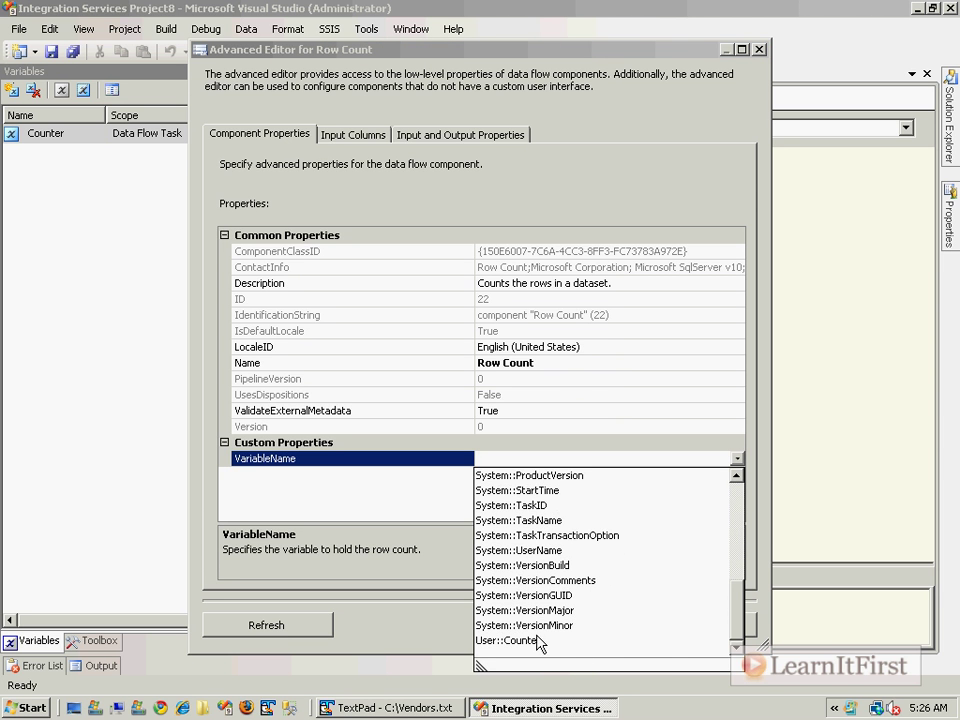
pyautogui.click(508, 640)
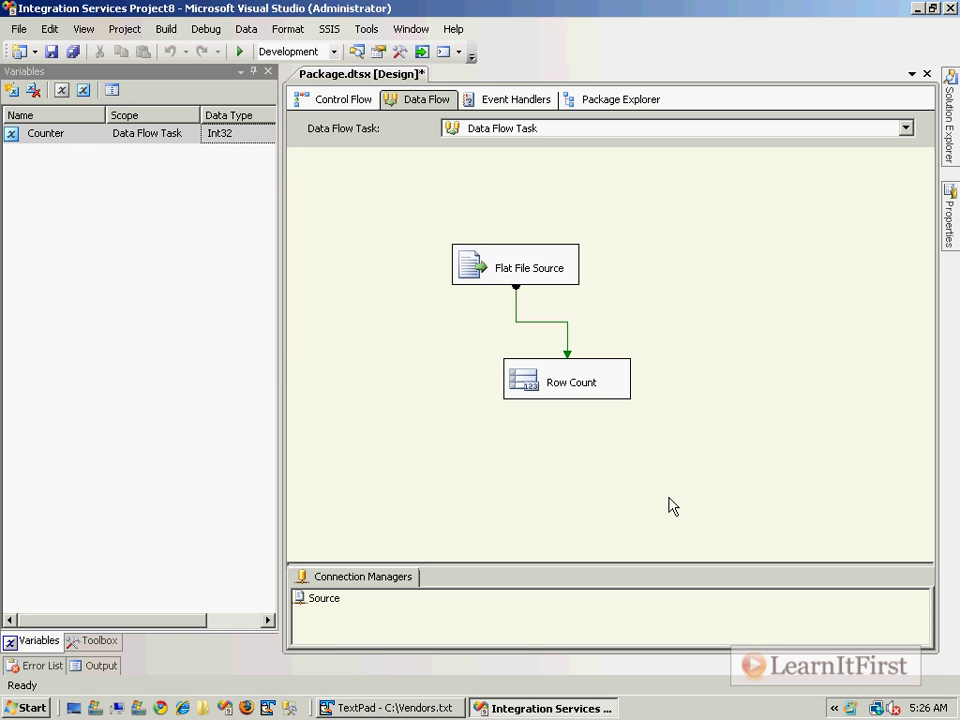
# Step: Run the package in debug so 2 rows flow from the Flat File Source into Row Count
pyautogui.click(239, 51)
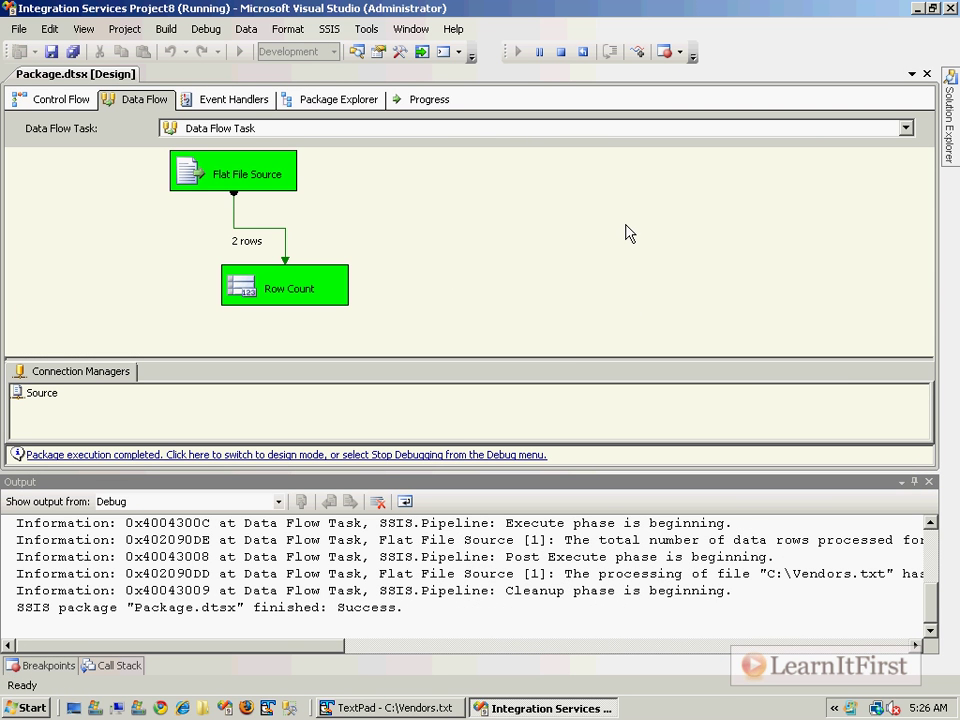
pyautogui.moveTo(628, 247)
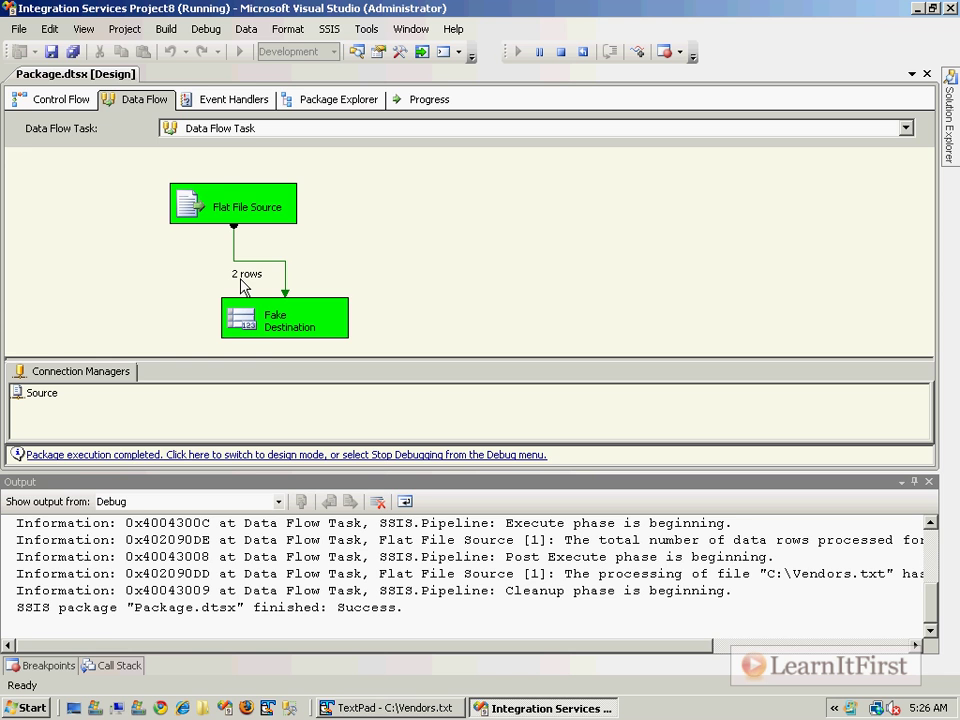
pyautogui.moveTo(237, 220)
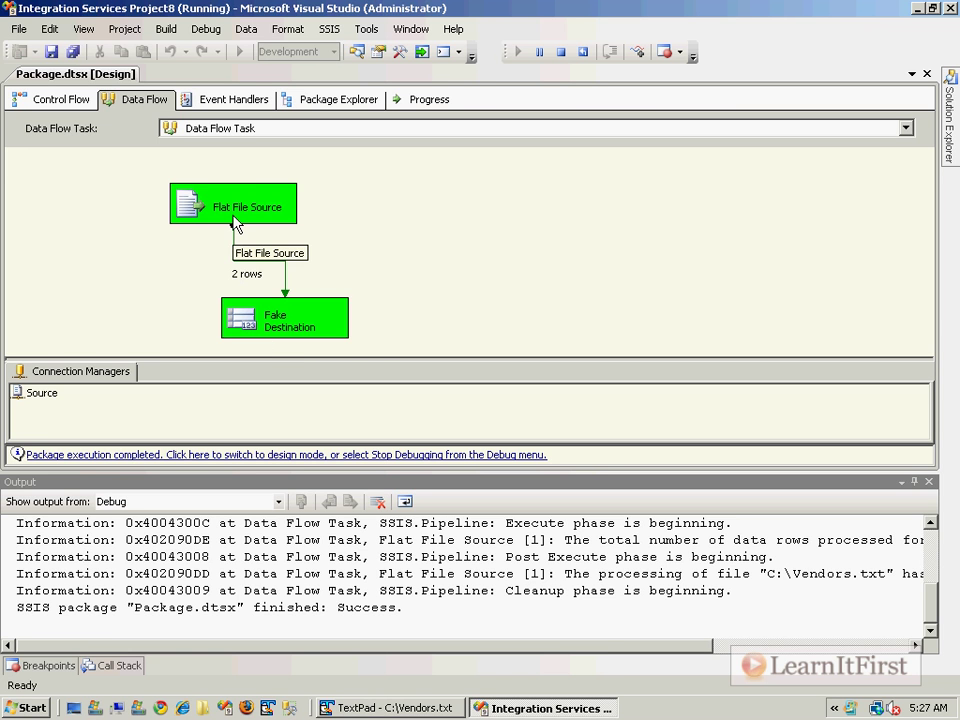
pyautogui.moveTo(270, 324)
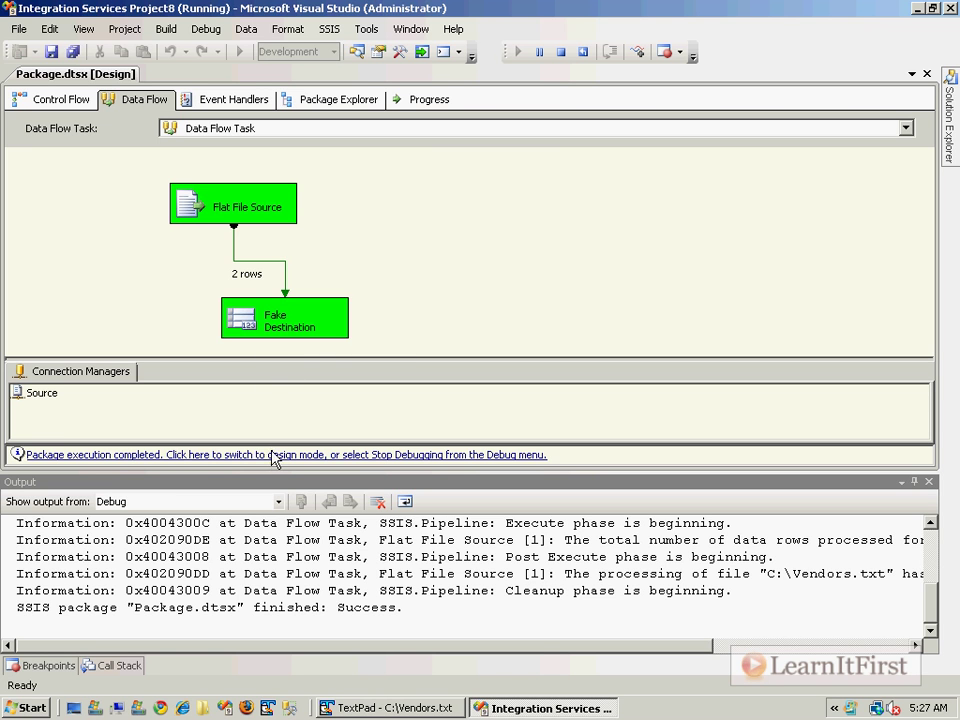
# Step: Stop debugging and bring up the Data Viewers settings for the path leaving the Flat File Source
pyautogui.click(285, 454)
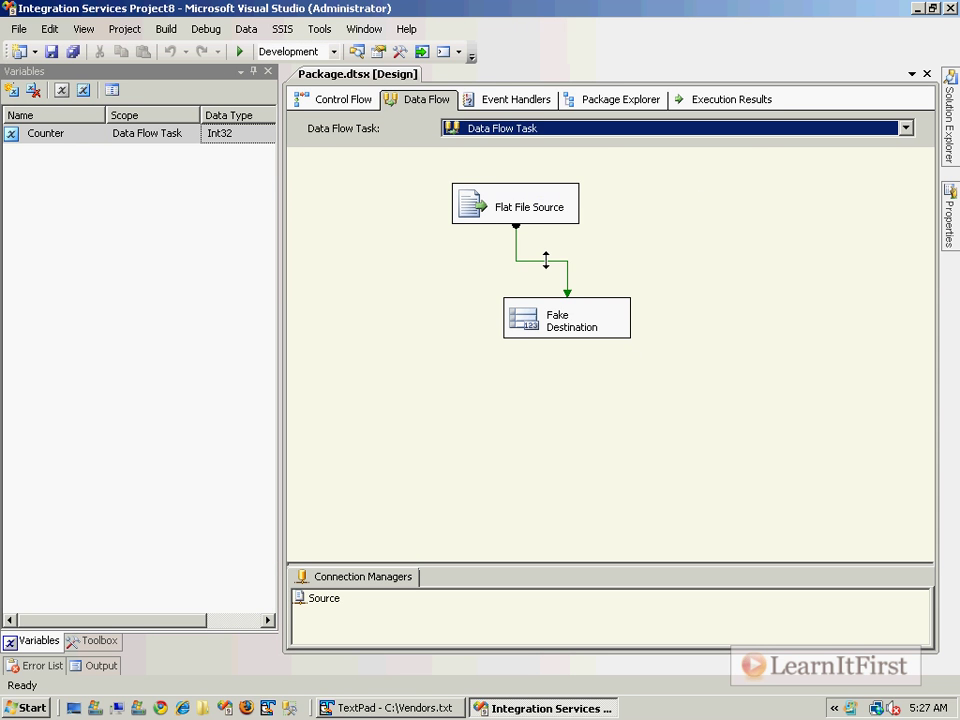
pyautogui.rightClick(545, 260)
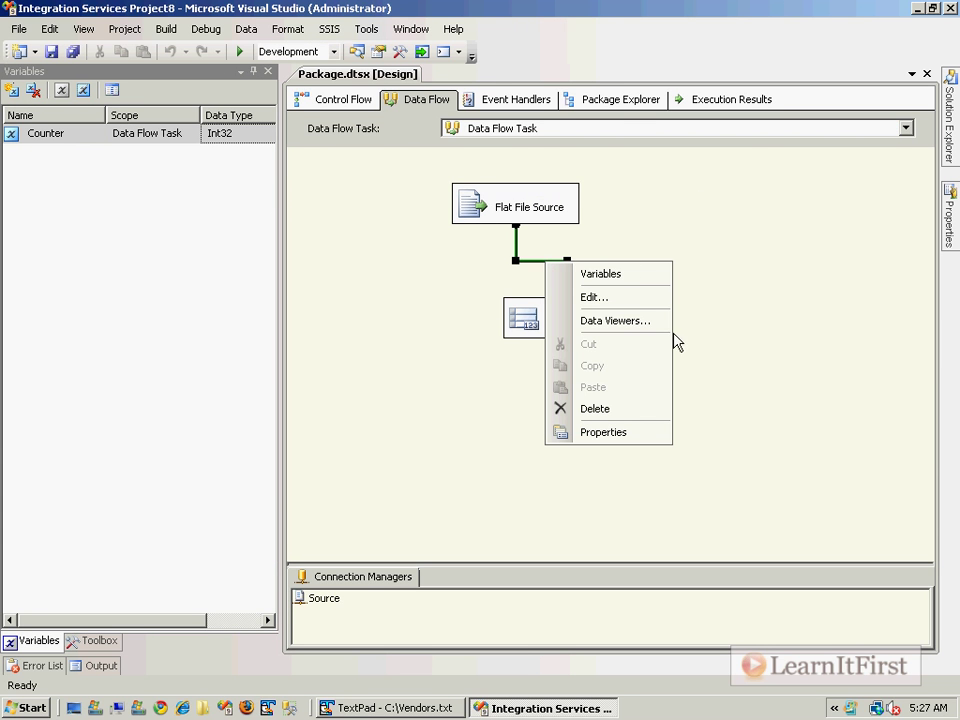
pyautogui.moveTo(615, 320)
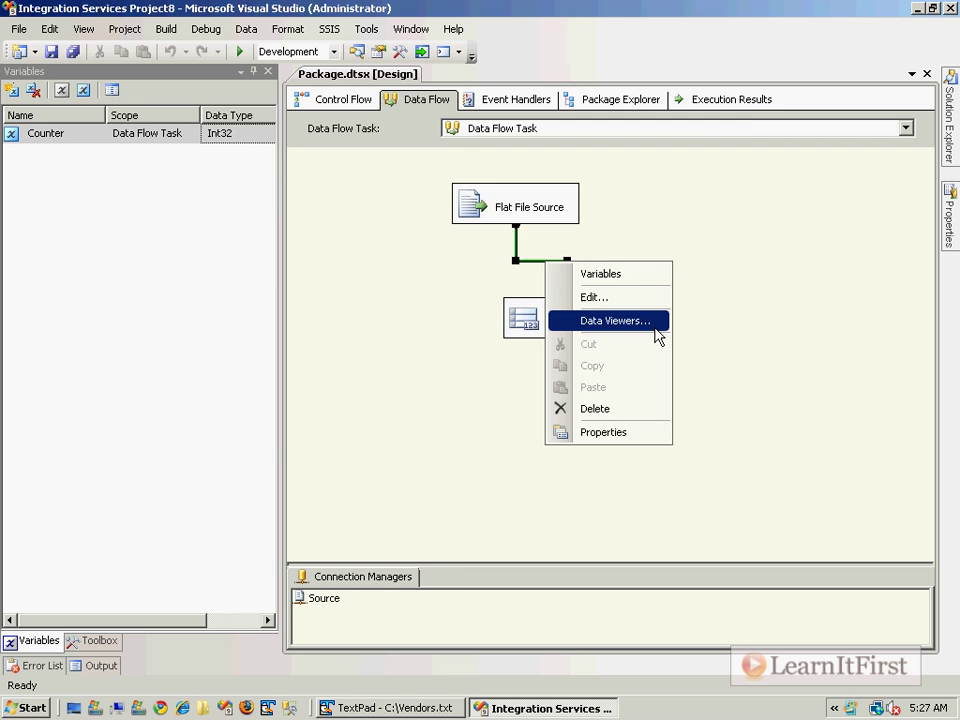
pyautogui.click(615, 320)
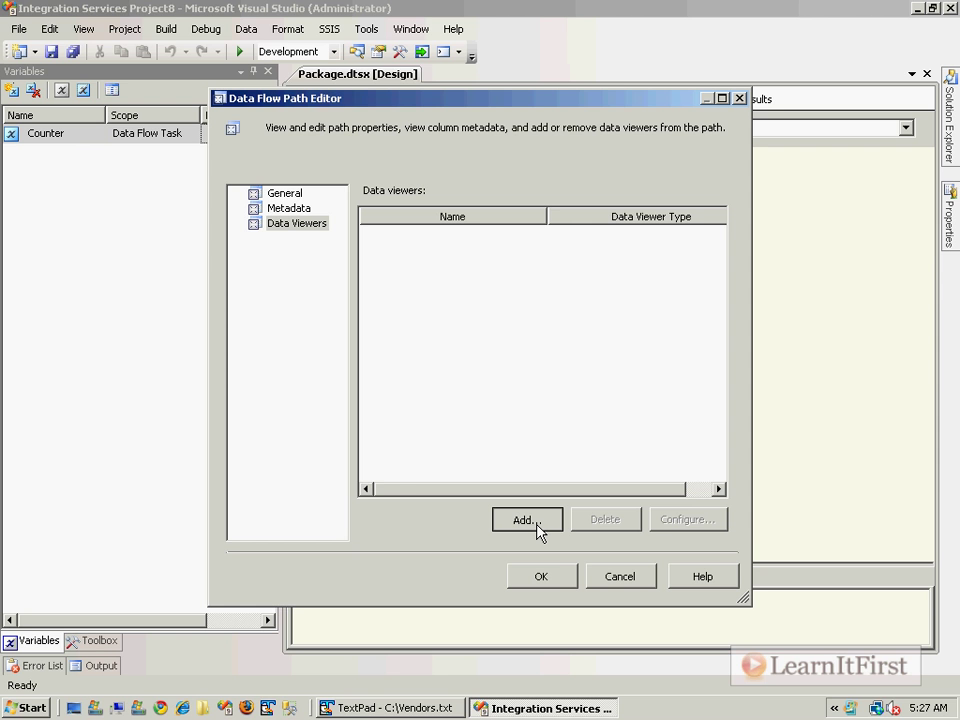
# Step: Add a data viewer, preview Histogram and Column Chart types, then confirm Grid as Data Viewer 1
pyautogui.click(522, 520)
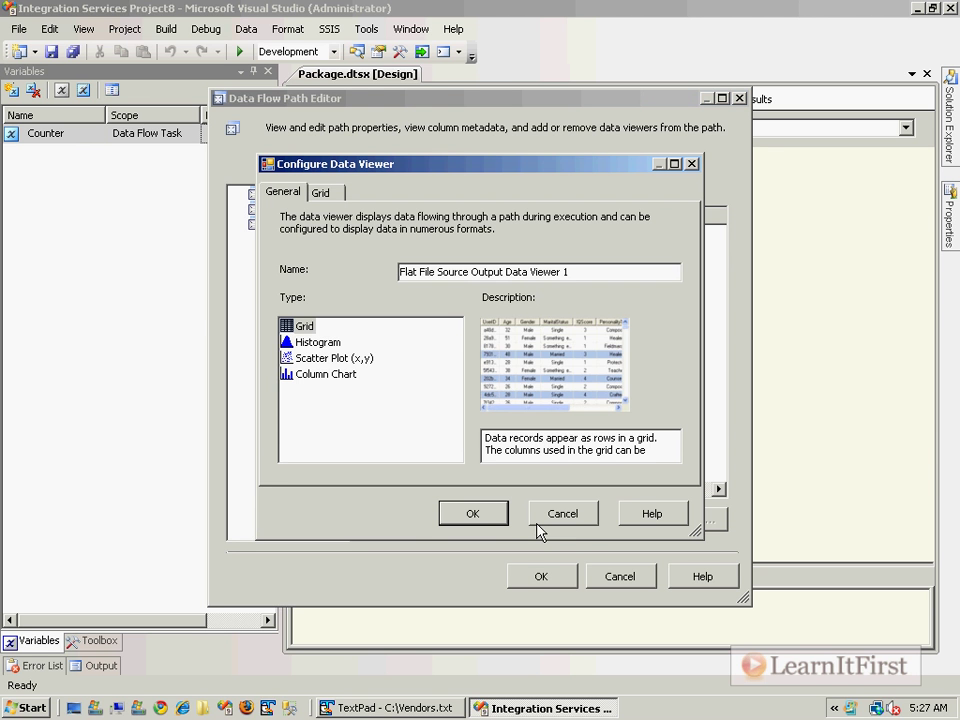
pyautogui.click(305, 325)
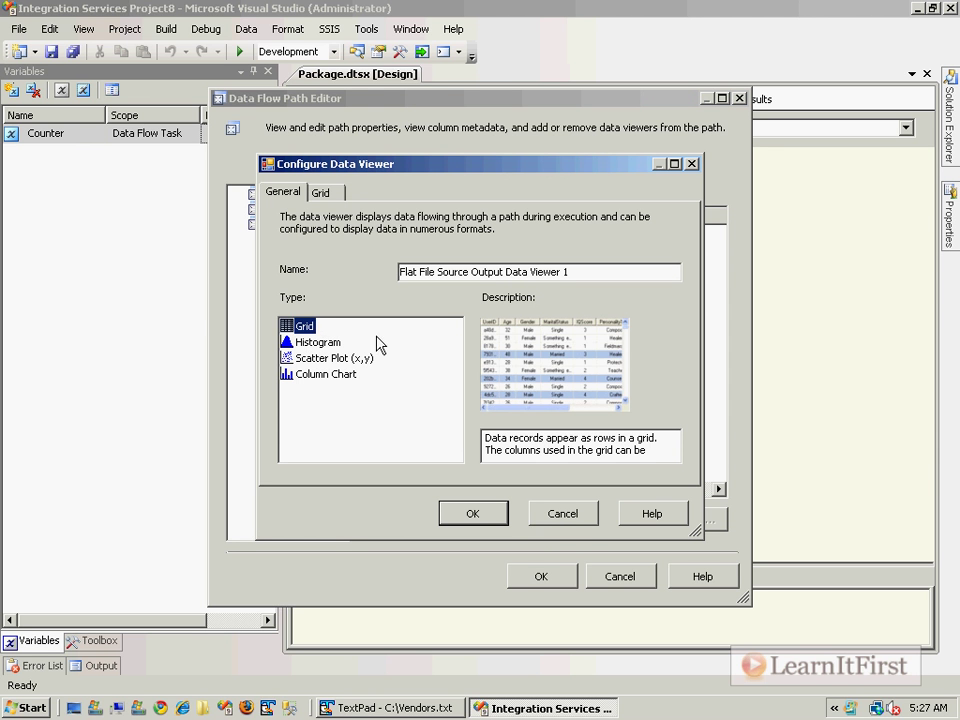
pyautogui.click(318, 342)
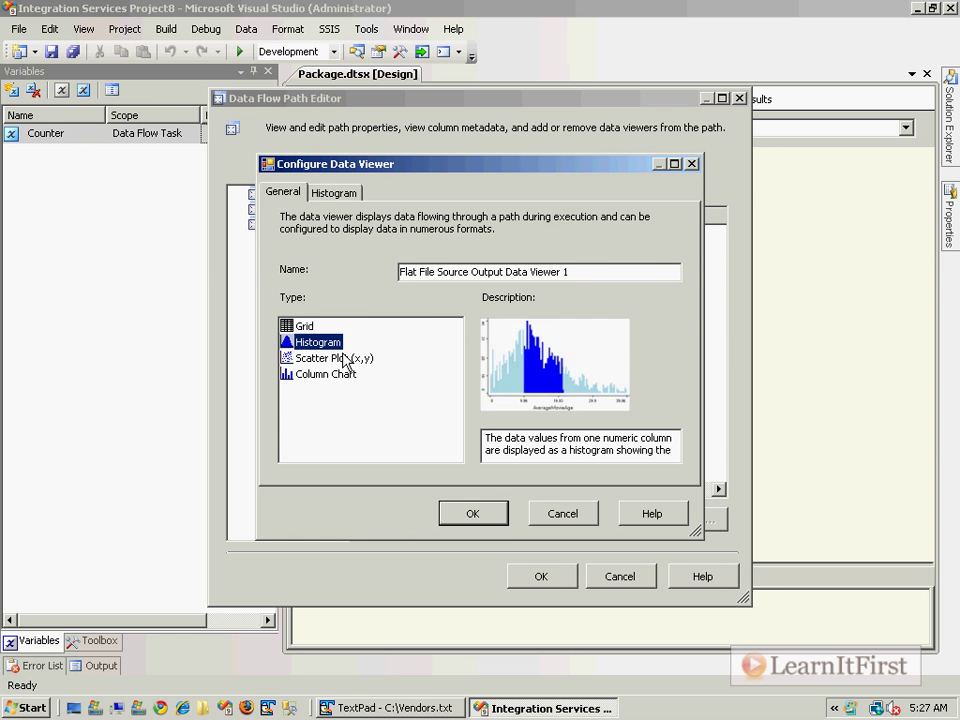
pyautogui.click(325, 373)
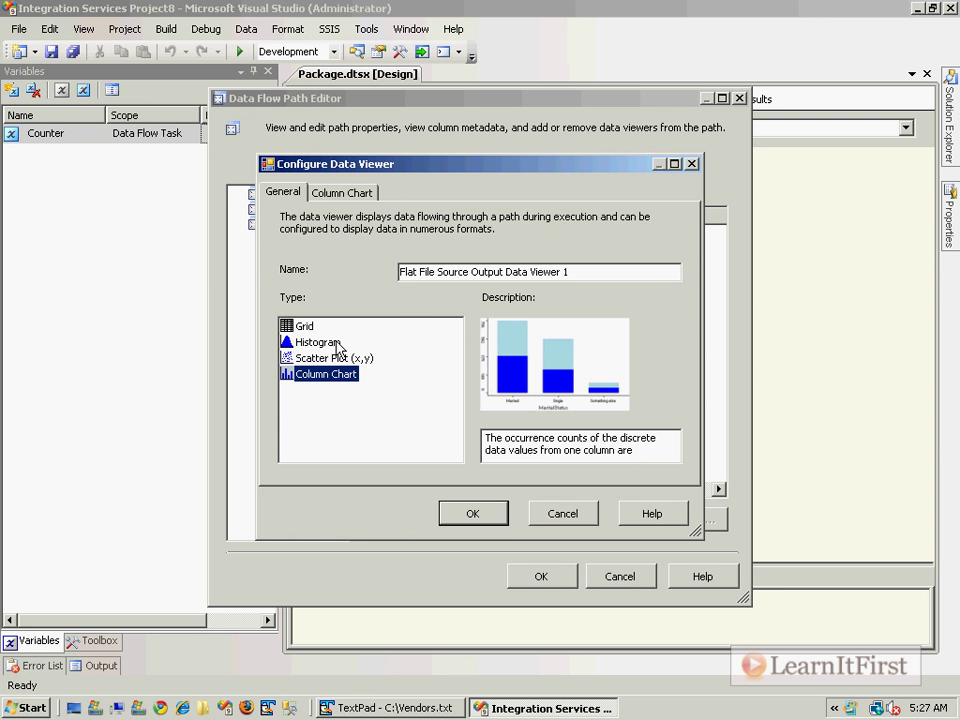
pyautogui.click(304, 326)
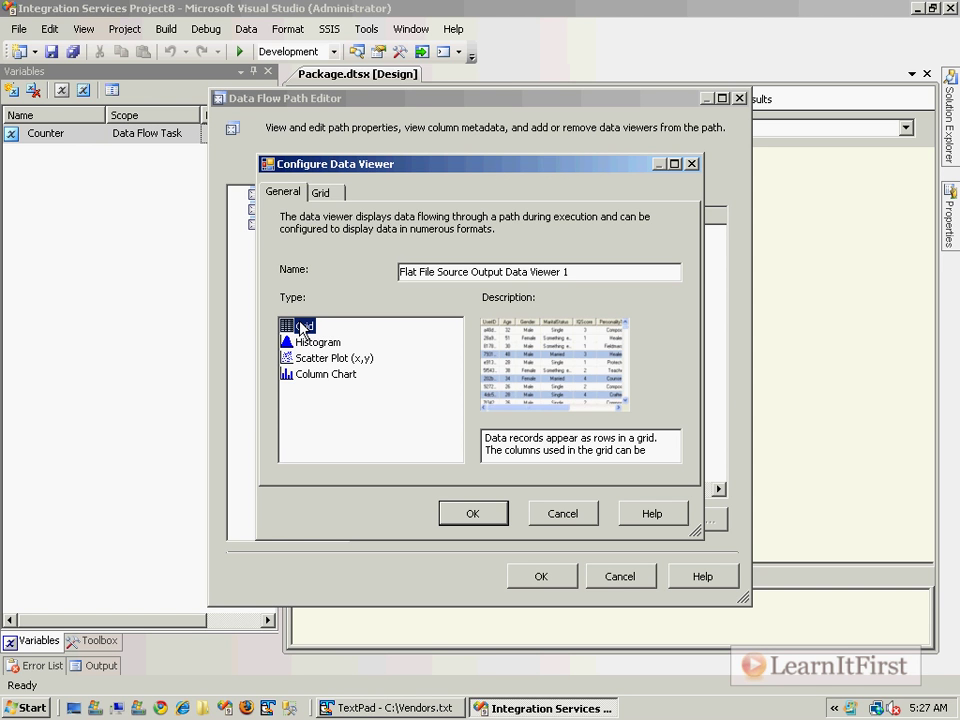
pyautogui.click(304, 326)
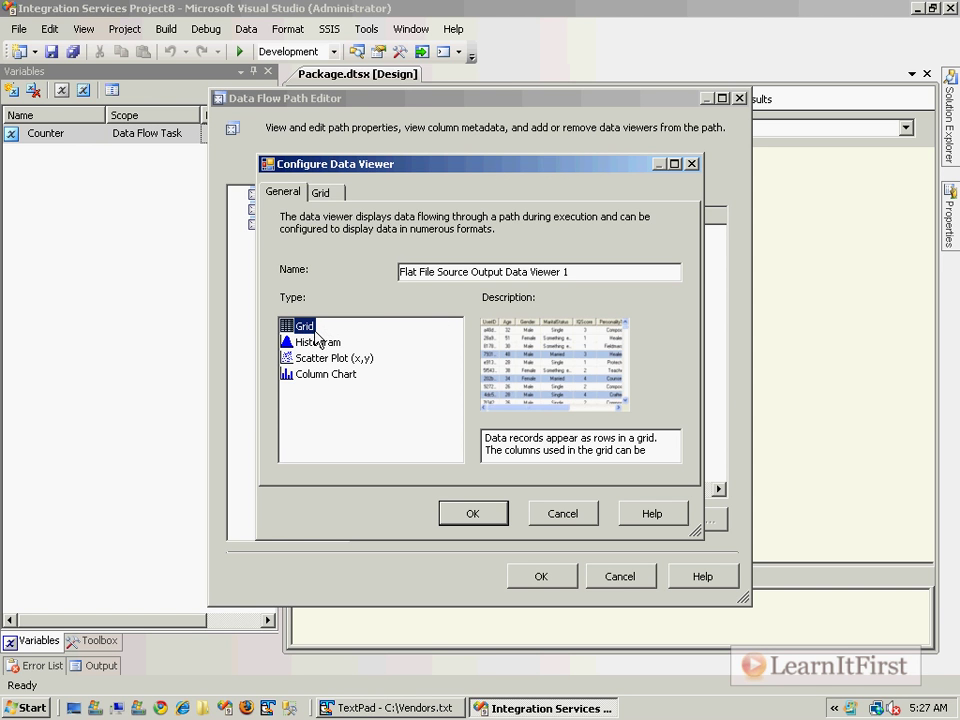
pyautogui.click(472, 513)
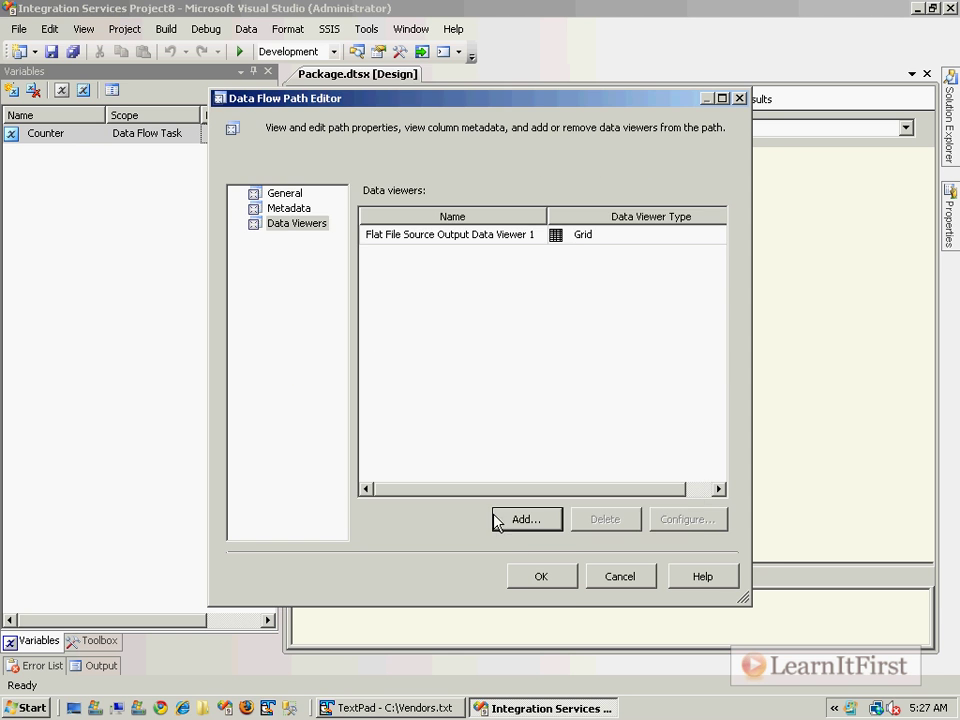
pyautogui.click(541, 576)
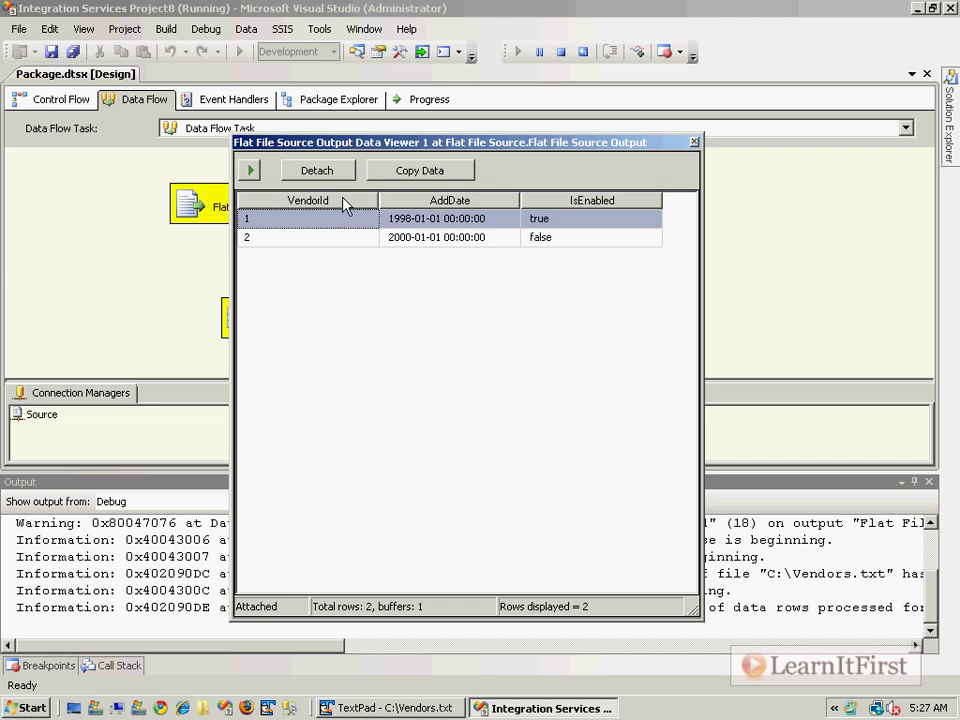
# Step: Sort the viewer rows by VendorId and back, then move the viewer window off the diagram
pyautogui.click(307, 200)
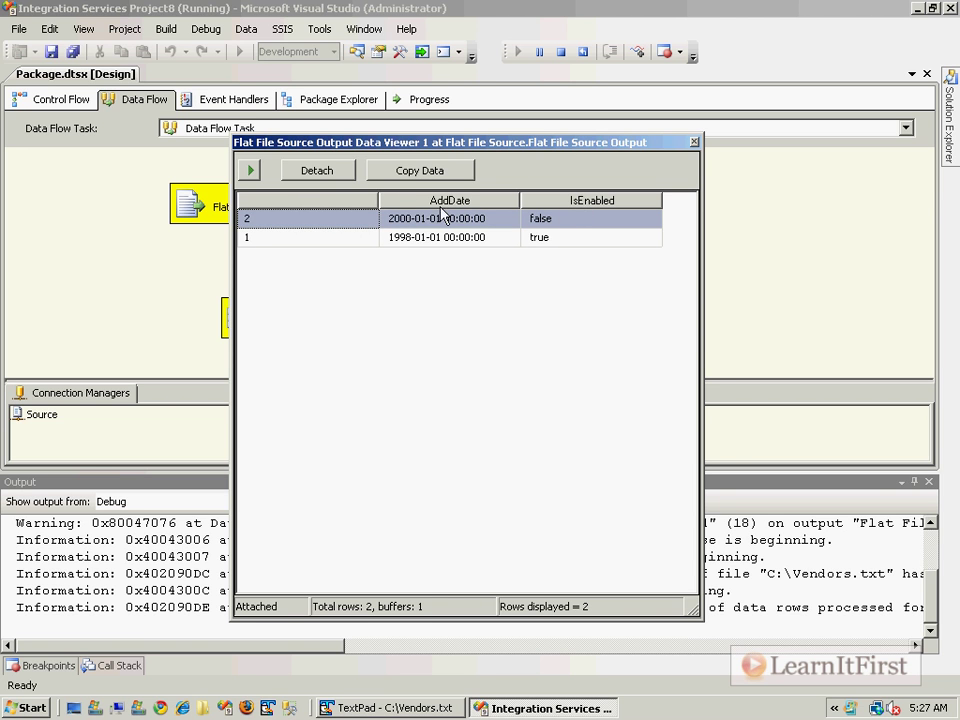
pyautogui.click(307, 200)
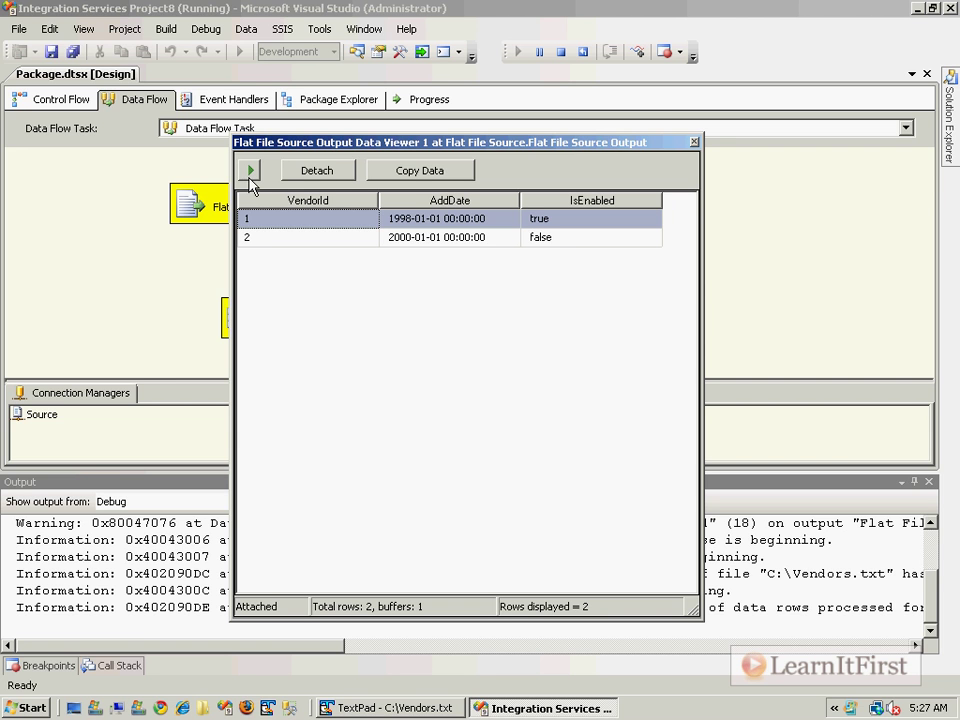
pyautogui.moveTo(82, 262)
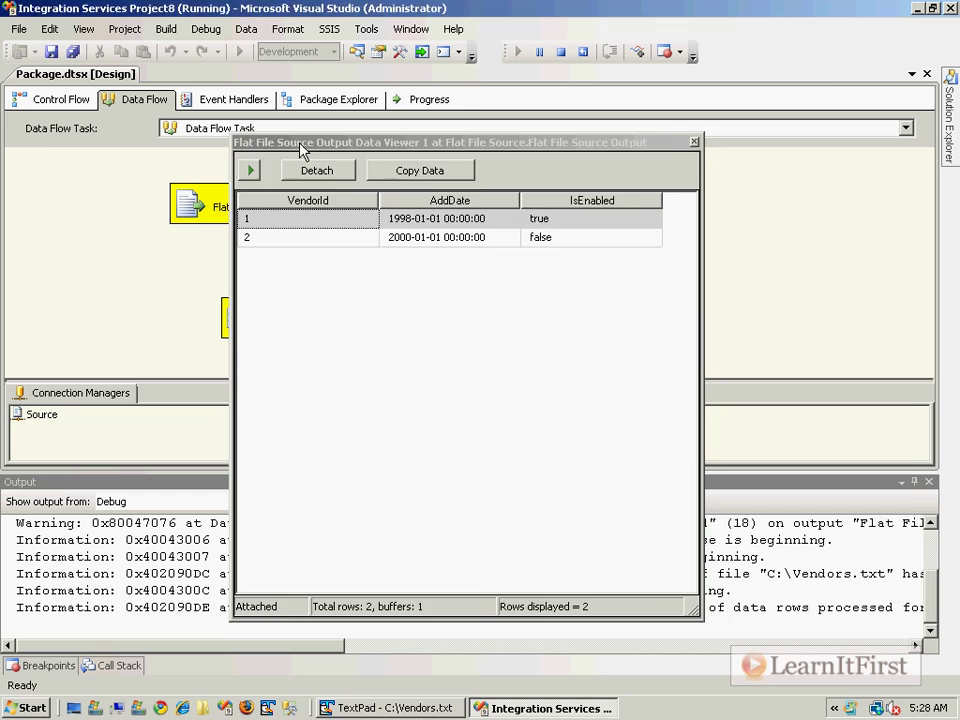
pyautogui.moveTo(440, 141); pyautogui.dragTo(700, 185)
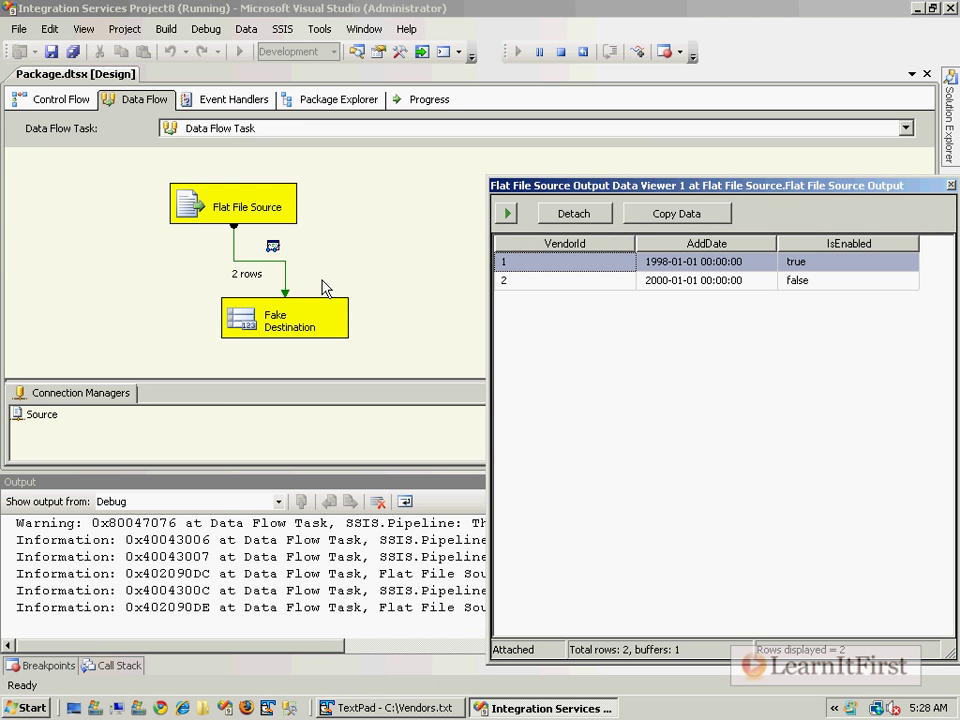
pyautogui.moveTo(615, 221)
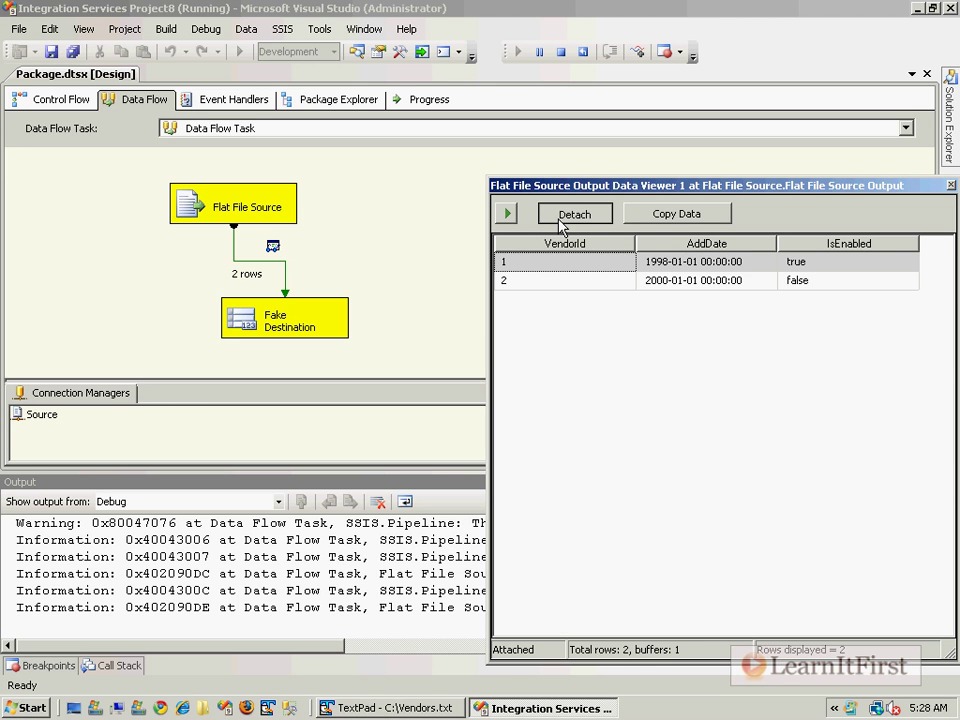
pyautogui.moveTo(507, 214)
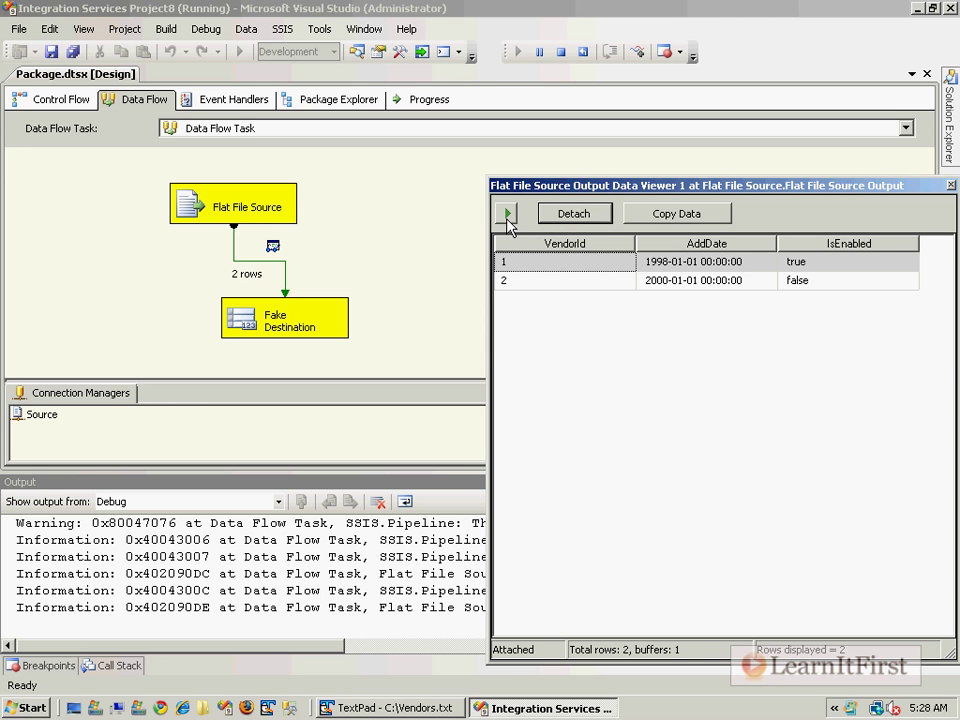
pyautogui.moveTo(445, 242)
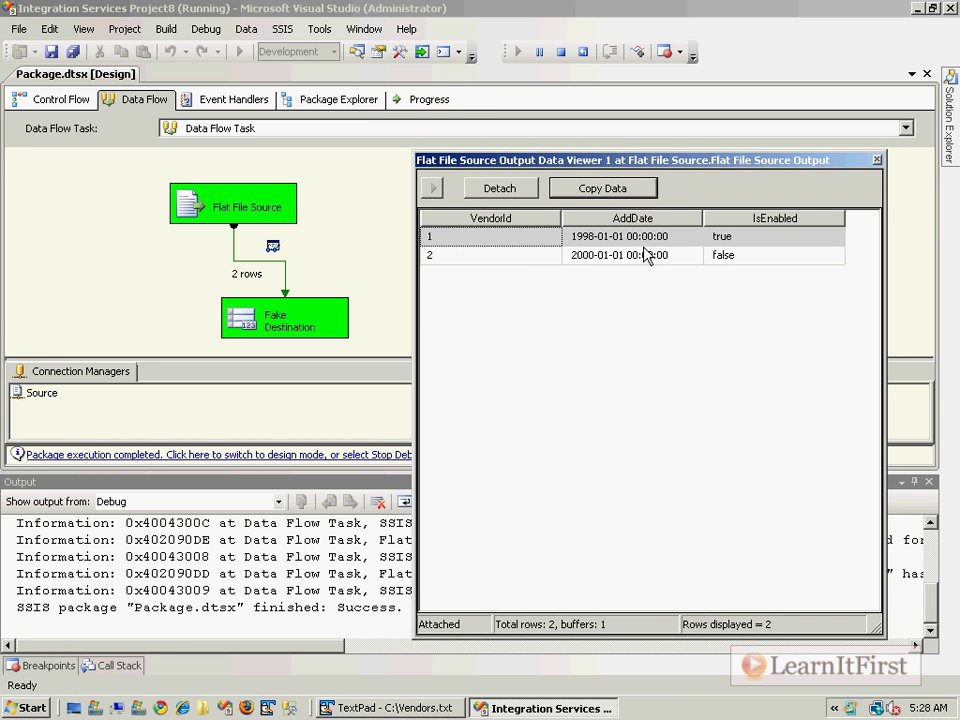
pyautogui.moveTo(645, 262)
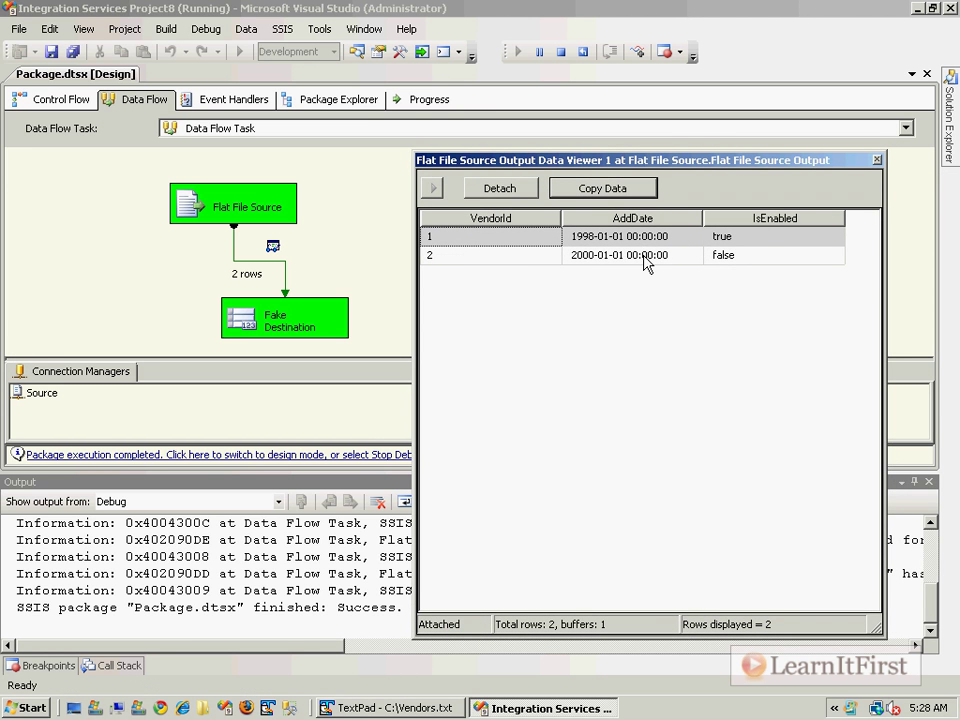
pyautogui.moveTo(628, 208)
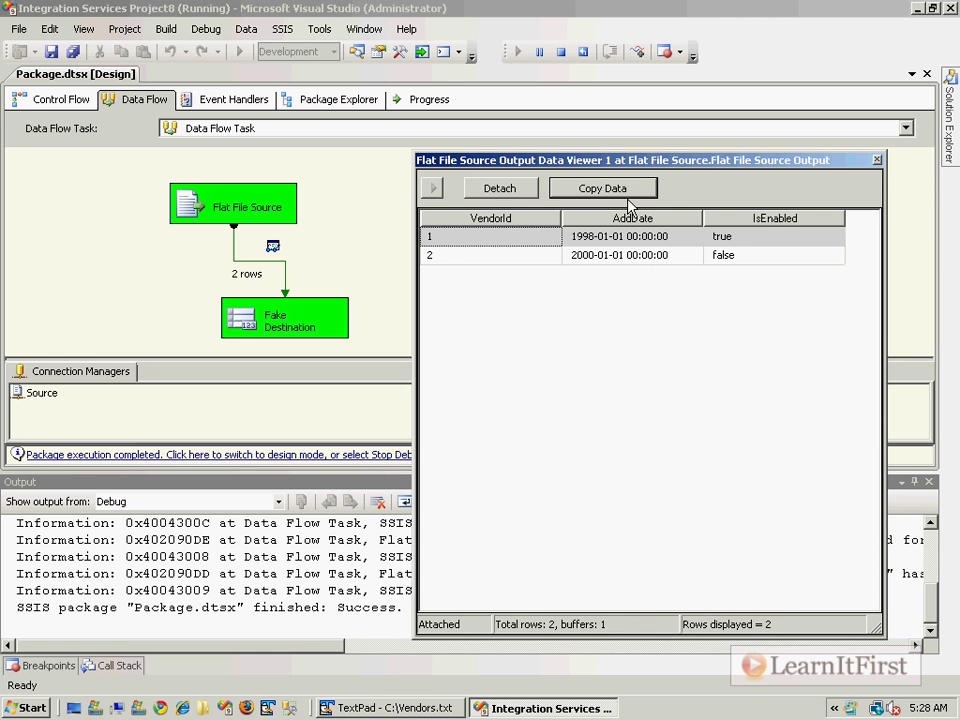
pyautogui.moveTo(878, 165)
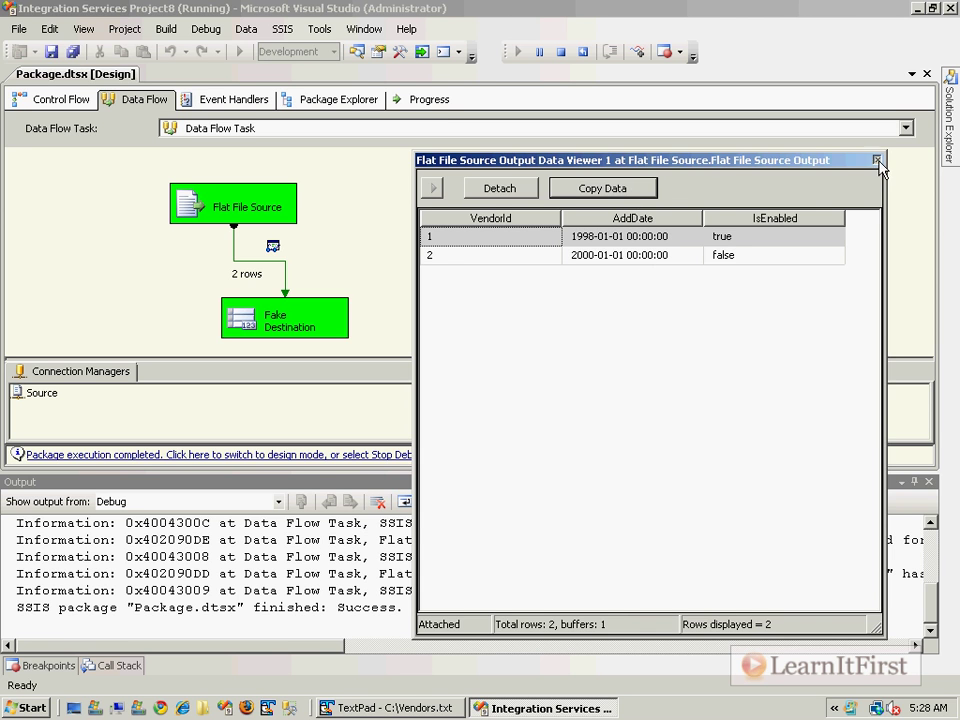
# Step: Close the data viewer window
pyautogui.click(877, 160)
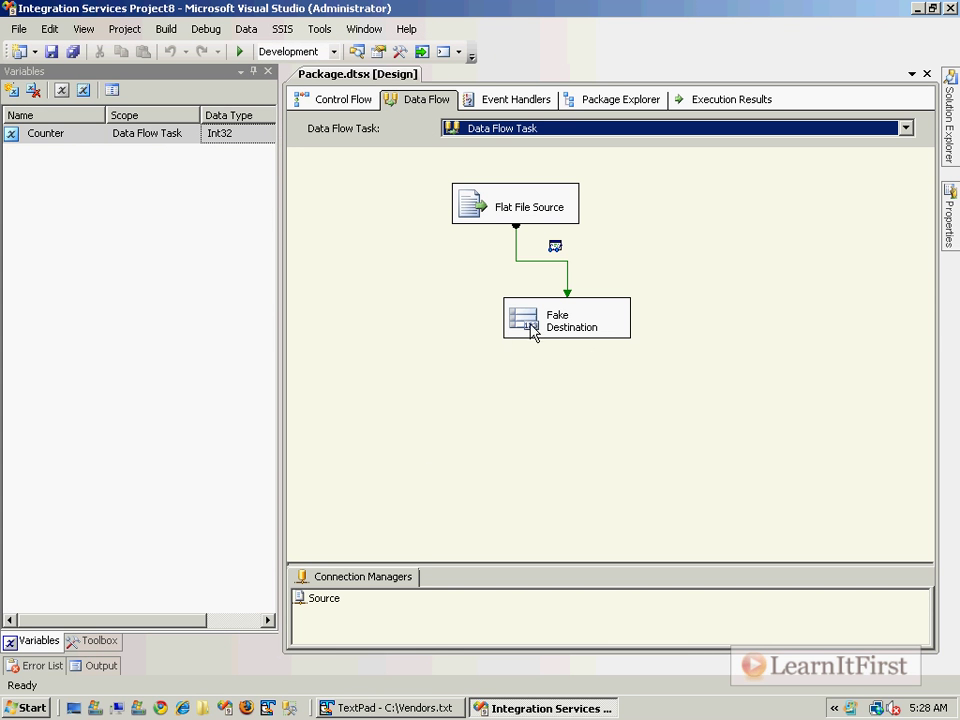
pyautogui.moveTo(597, 335)
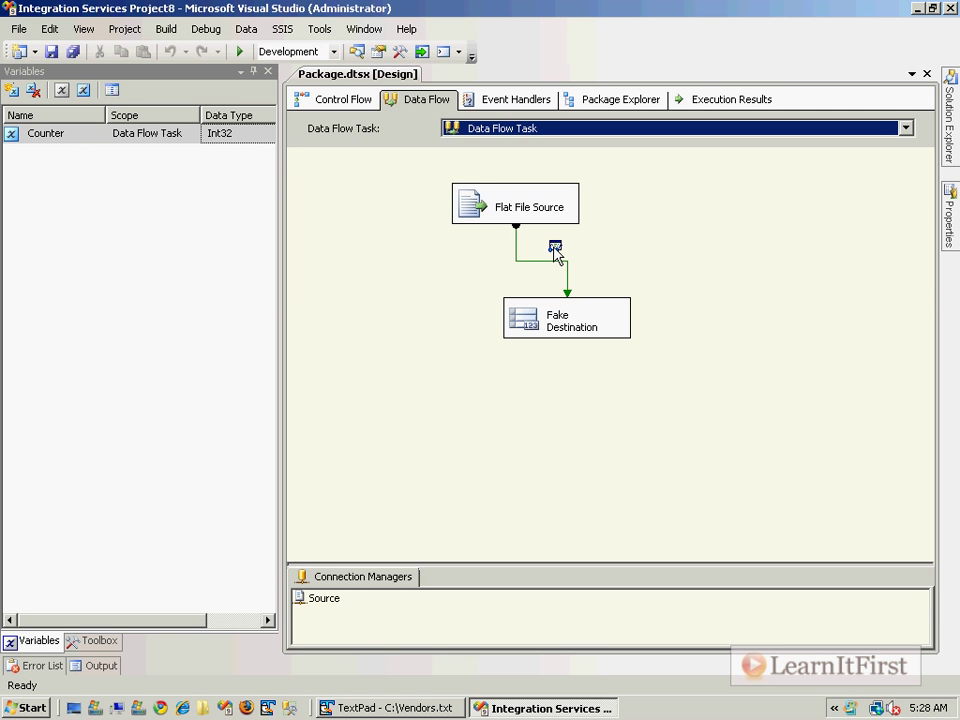
pyautogui.moveTo(560, 258)
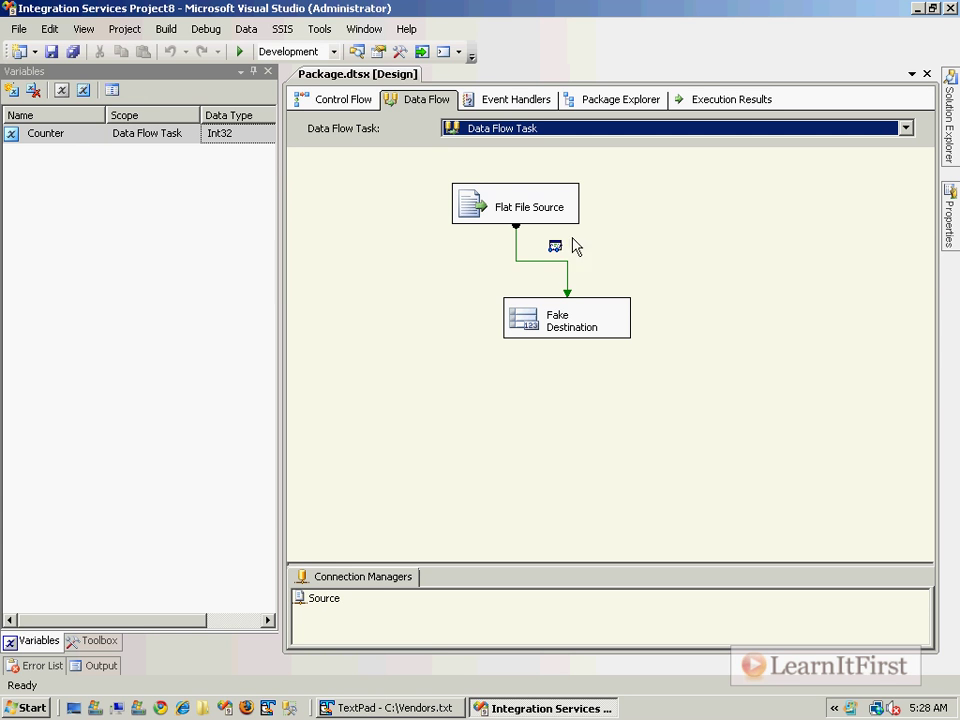
pyautogui.moveTo(334, 605)
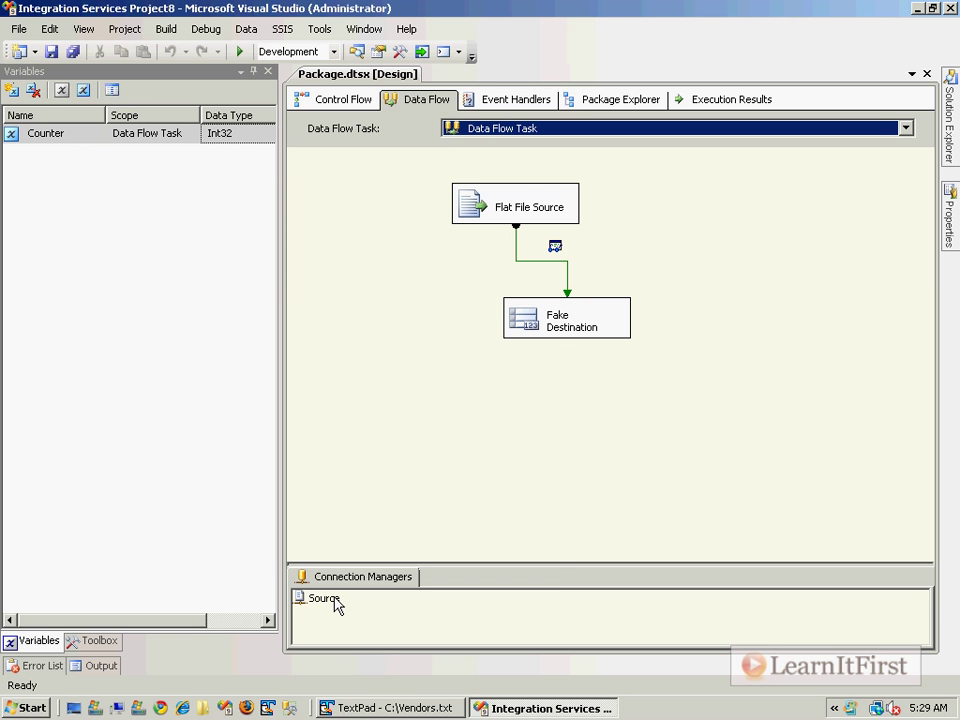
# Step: Set the Source connection's AddDate column to database date [DT_DBDATE] in Advanced and confirm
pyautogui.rightClick(323, 598)
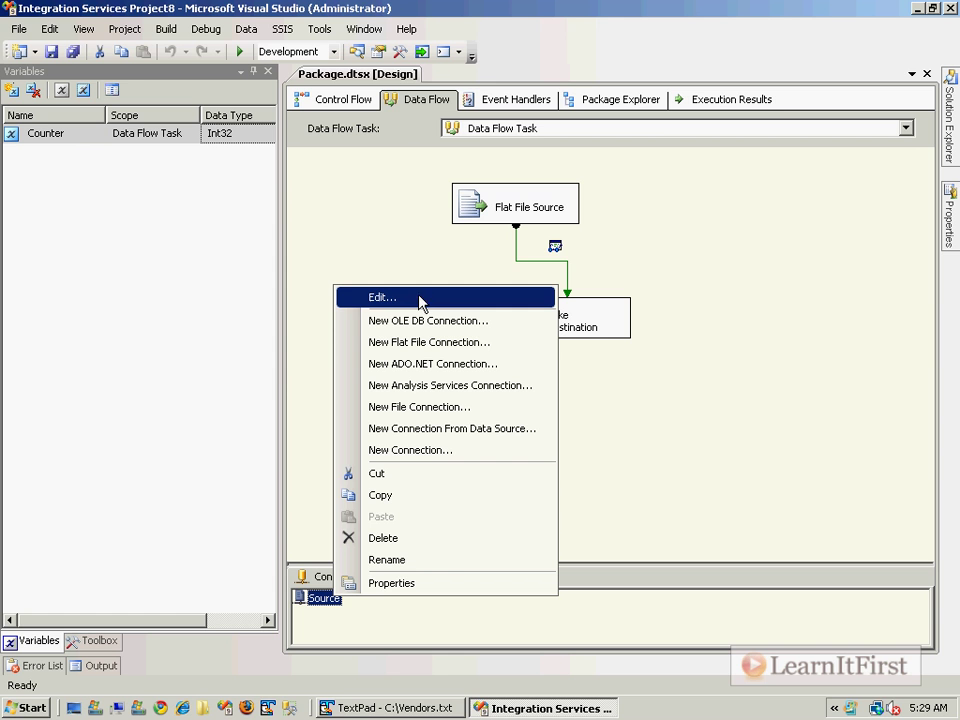
pyautogui.moveTo(408, 302)
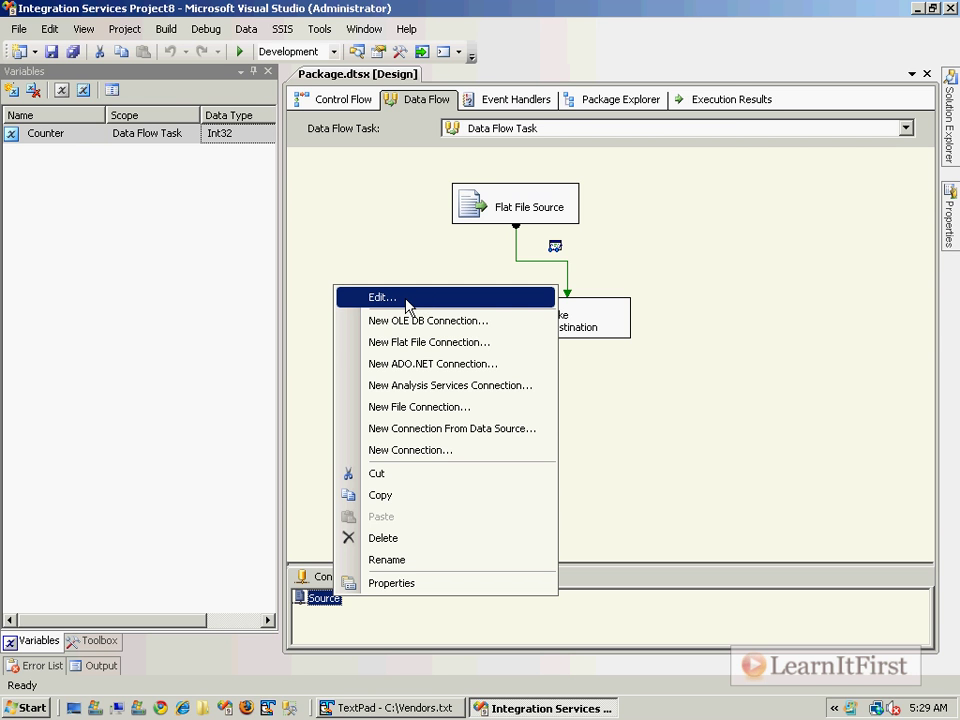
pyautogui.click(382, 297)
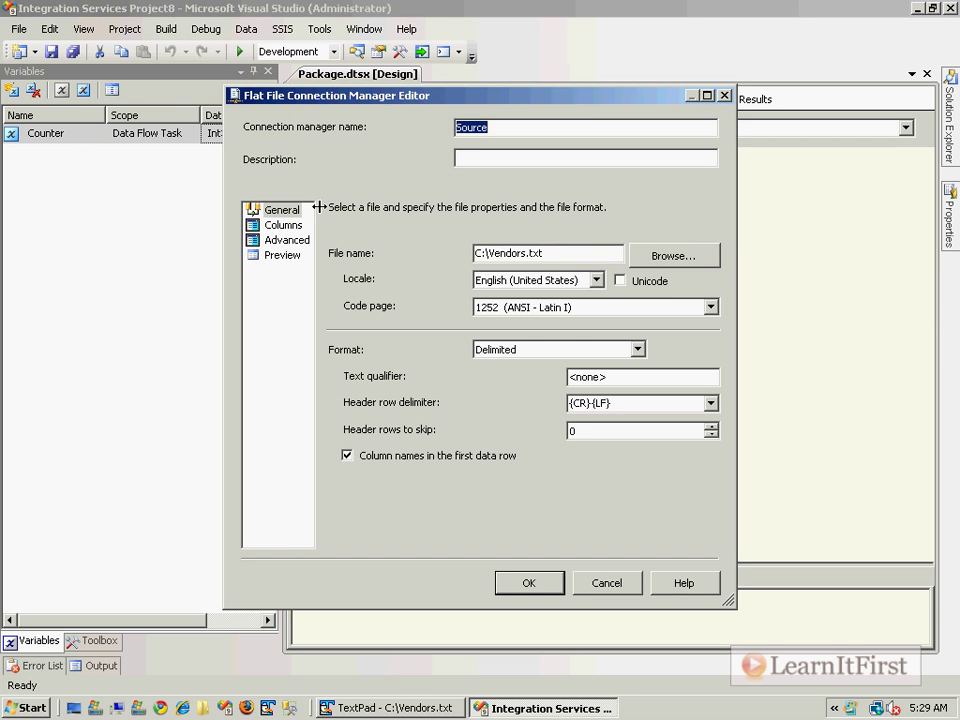
pyautogui.click(287, 240)
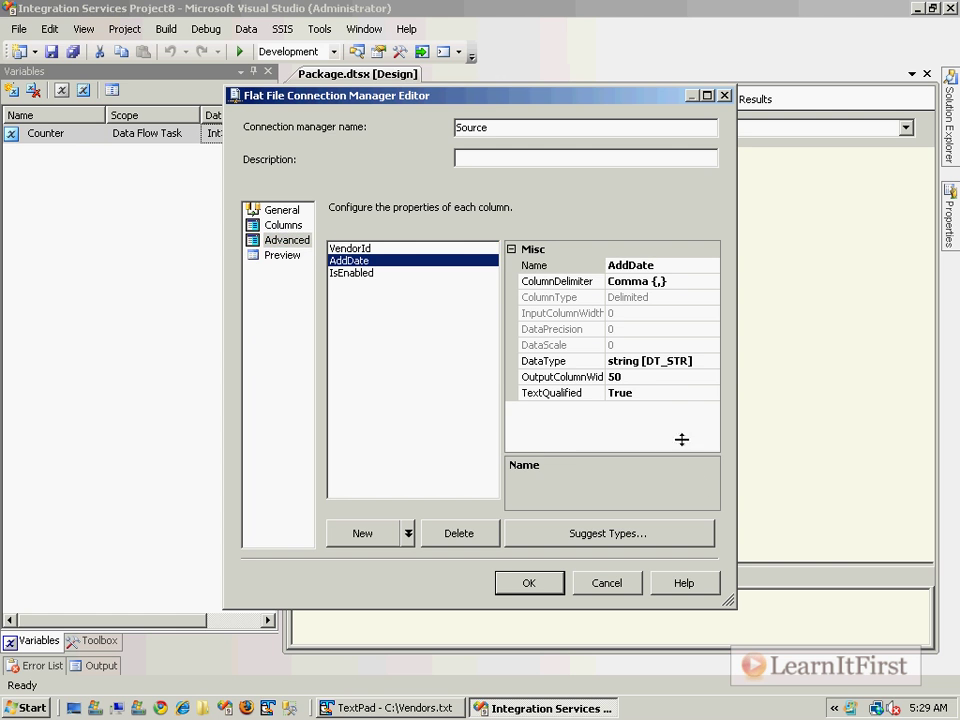
pyautogui.click(710, 360)
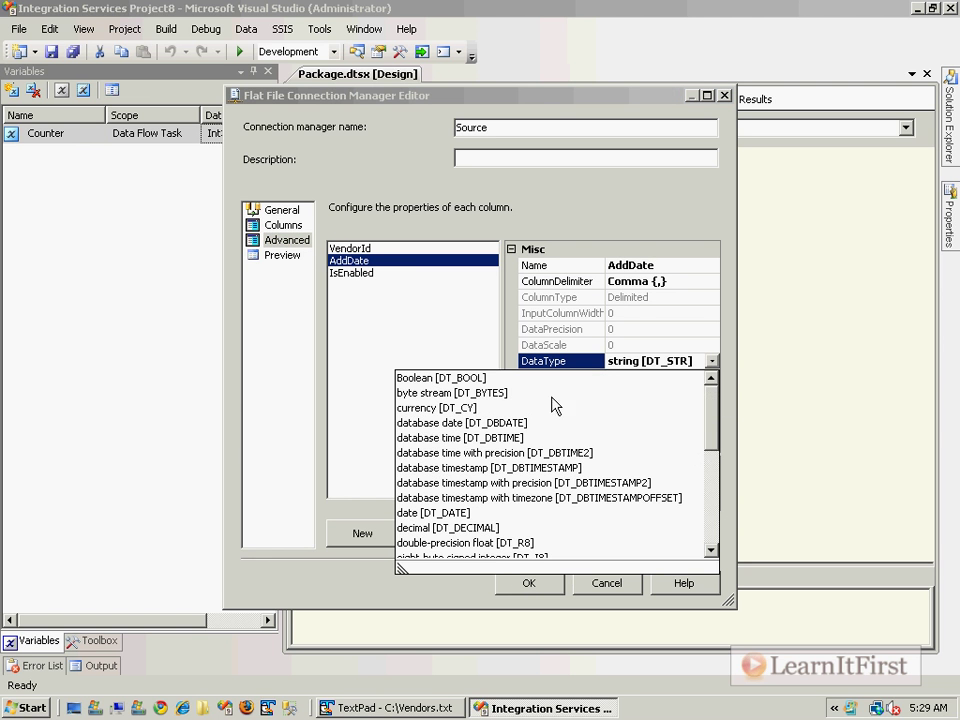
pyautogui.click(461, 422)
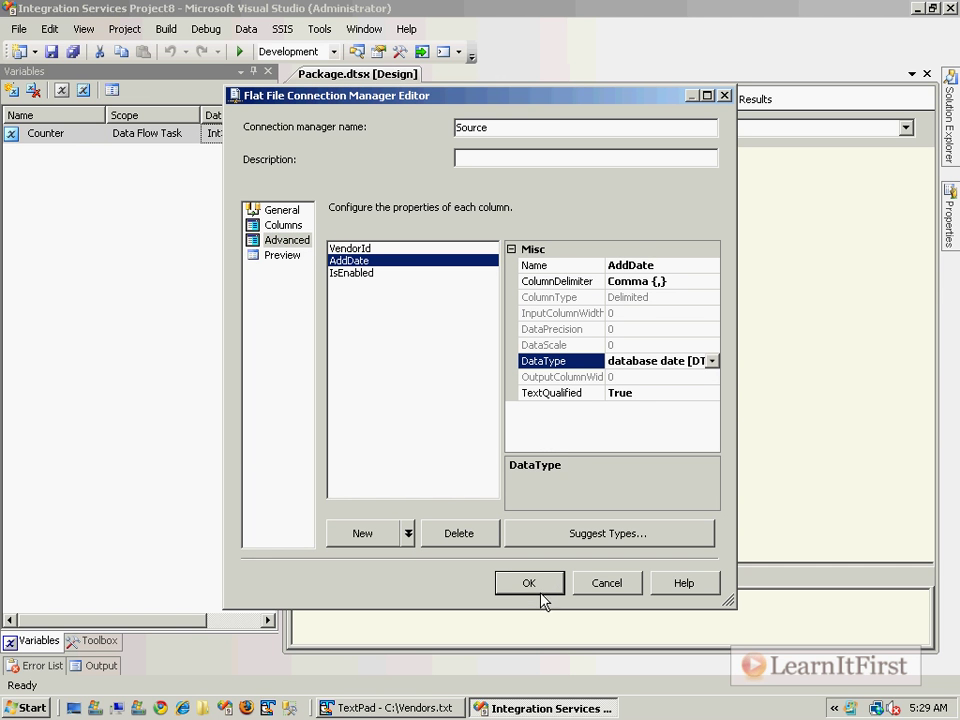
pyautogui.click(529, 583)
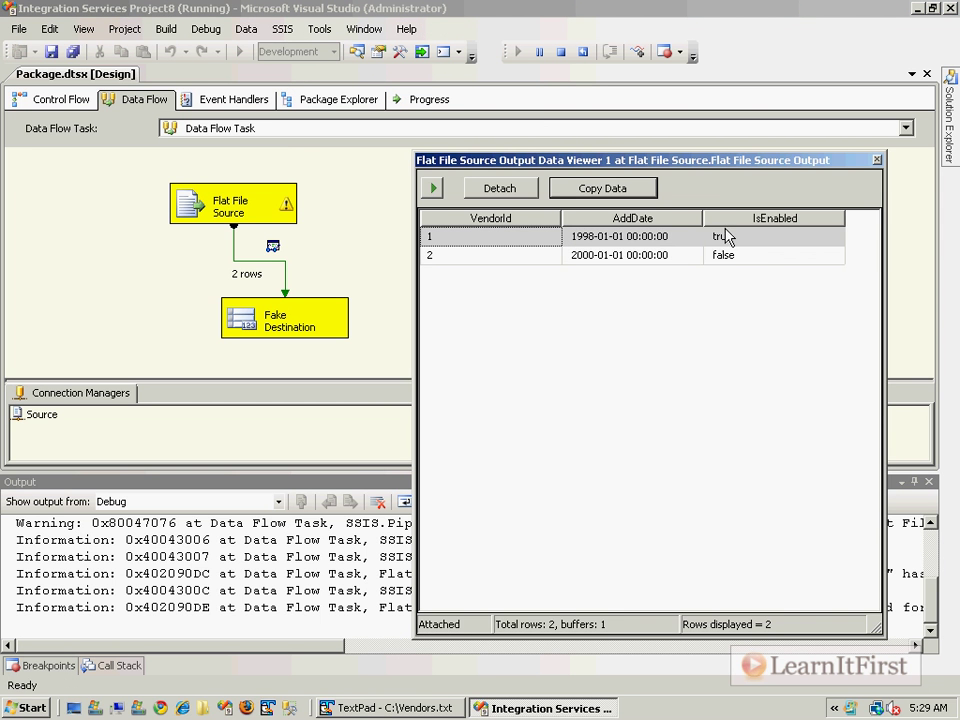
pyautogui.click(490, 236)
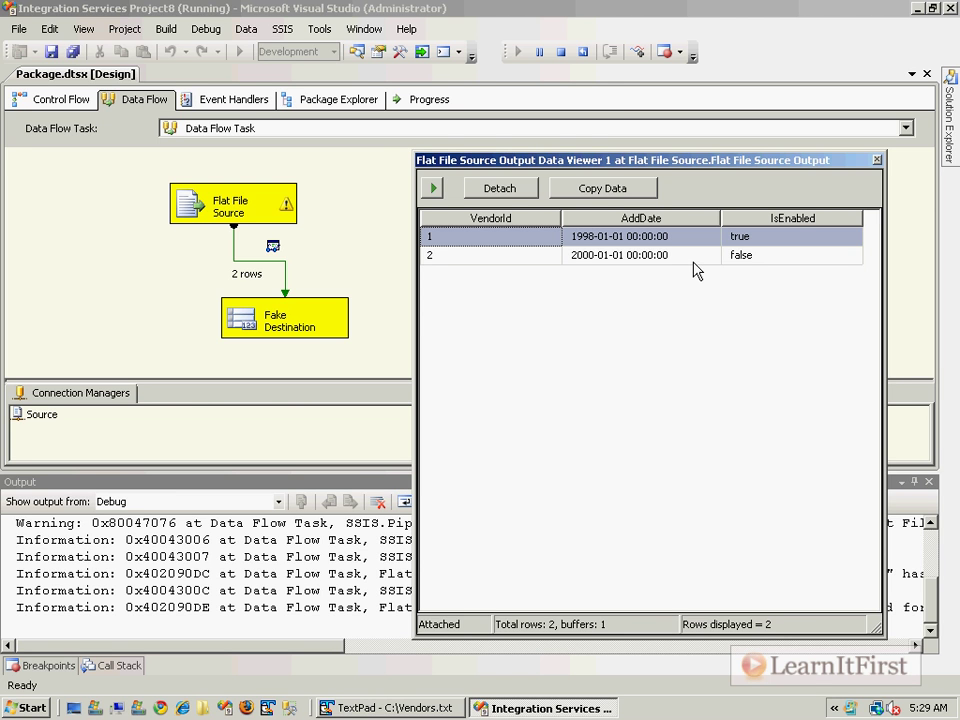
pyautogui.moveTo(290, 218)
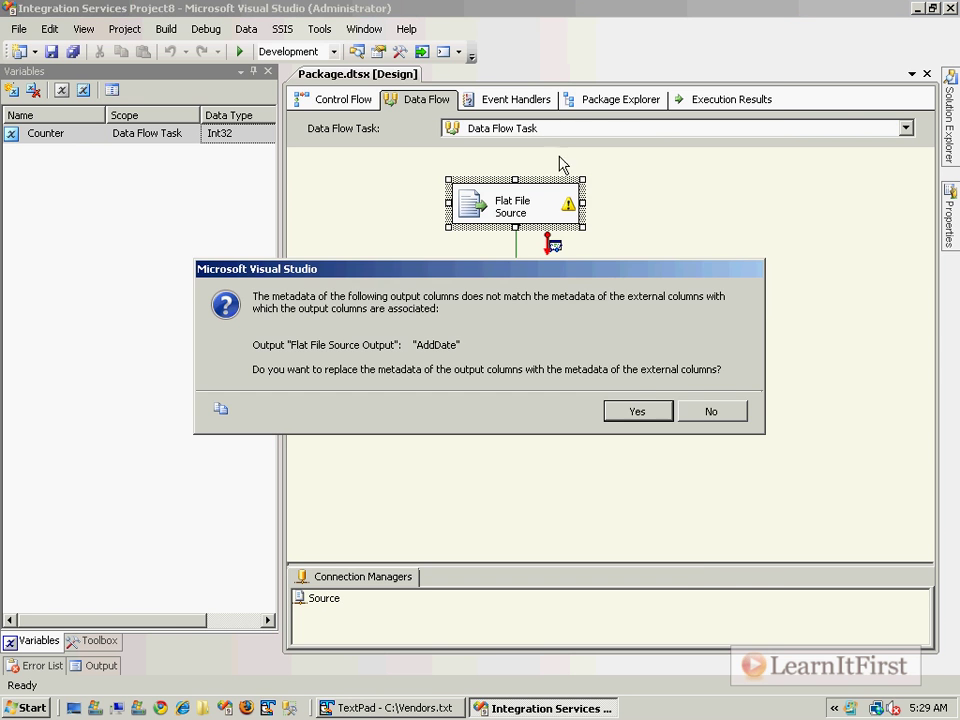
# Step: Accept replacing AddDate's output metadata and start the package running again
pyautogui.click(637, 411)
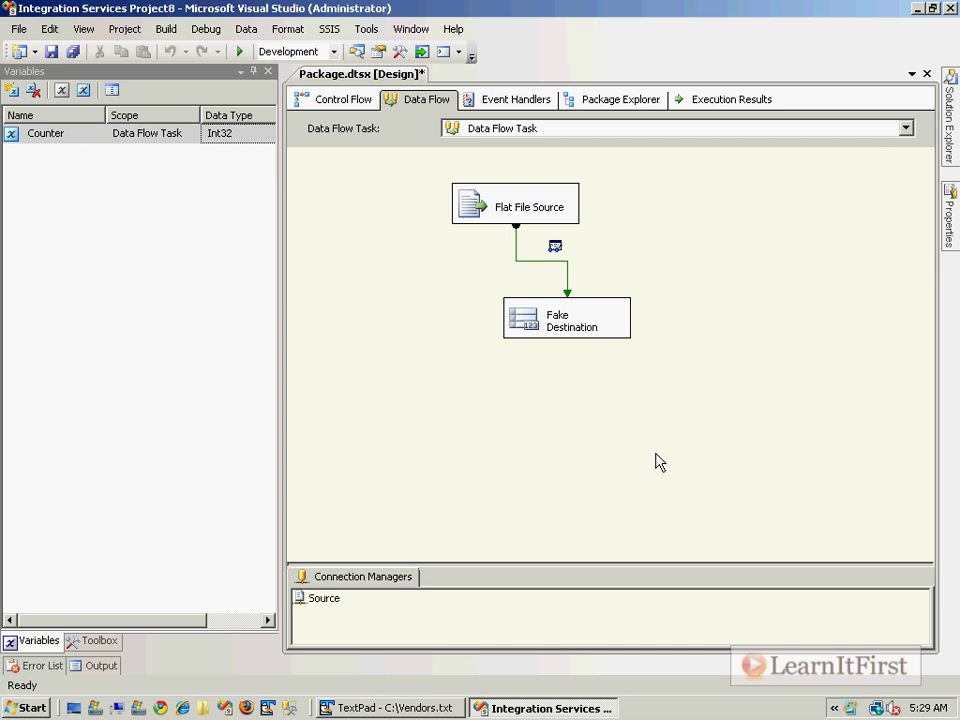
pyautogui.click(239, 51)
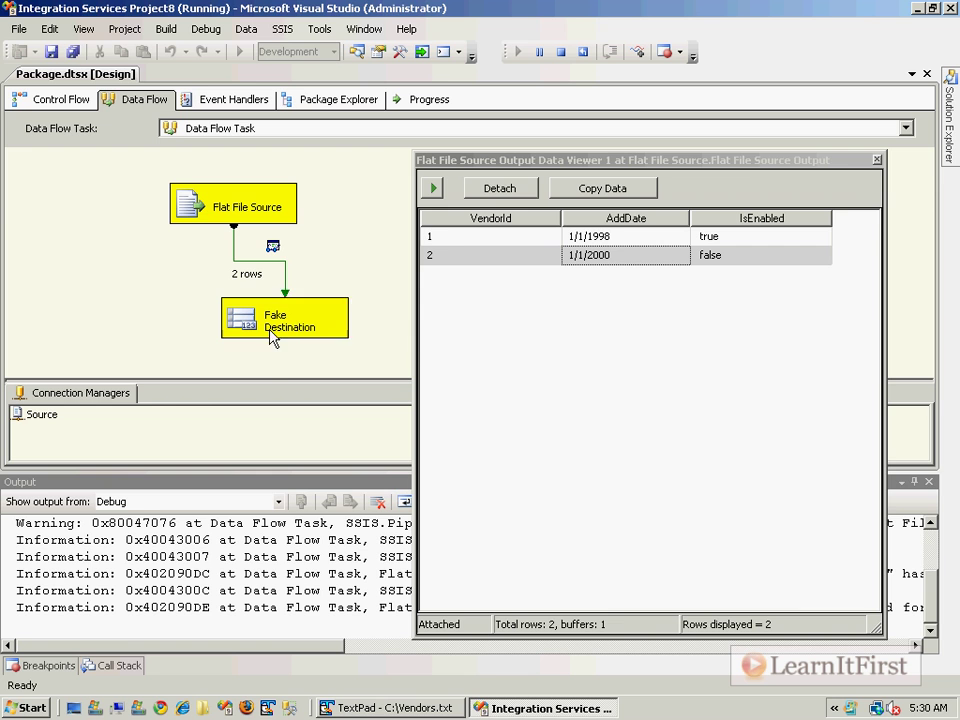
# Step: Select Fake Destination and inspect the second vendor row's AddDate of 1/1/2000
pyautogui.click(284, 317)
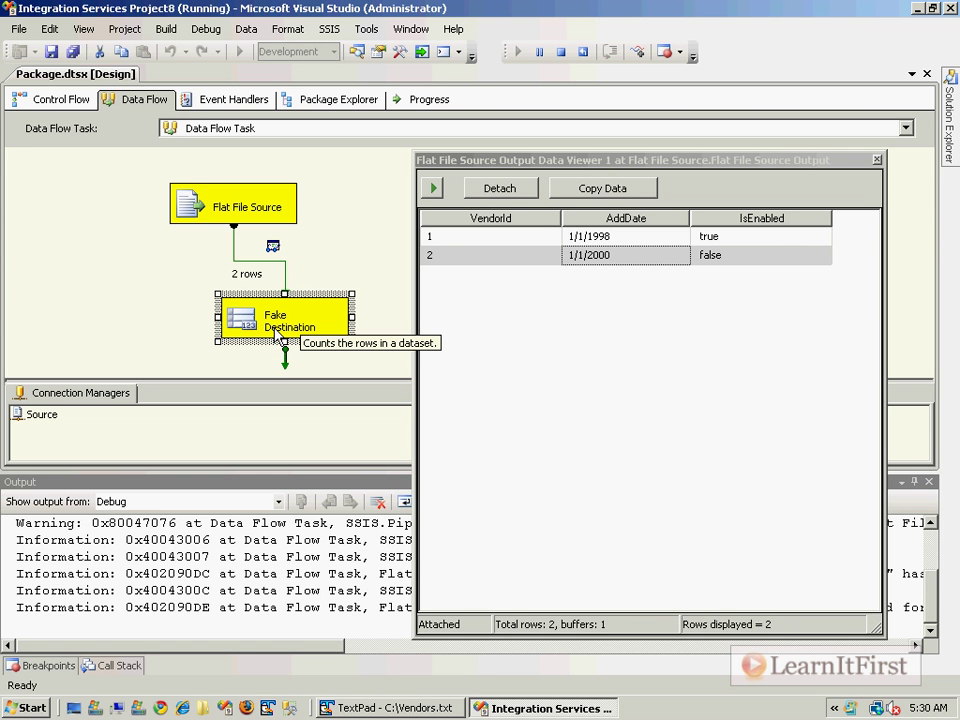
pyautogui.click(610, 255)
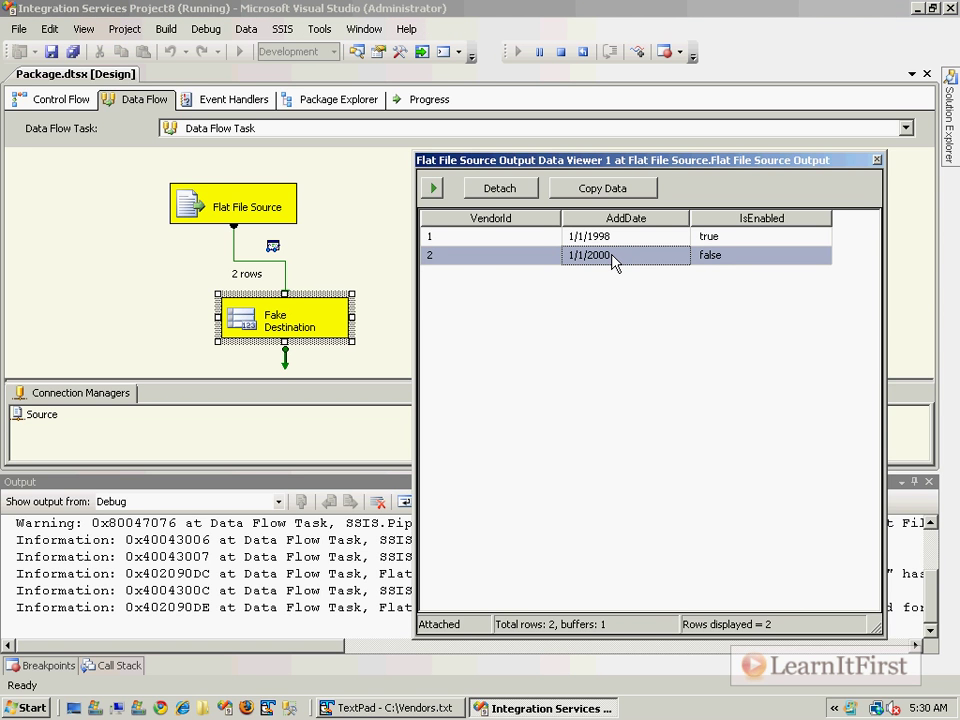
pyautogui.moveTo(652, 230)
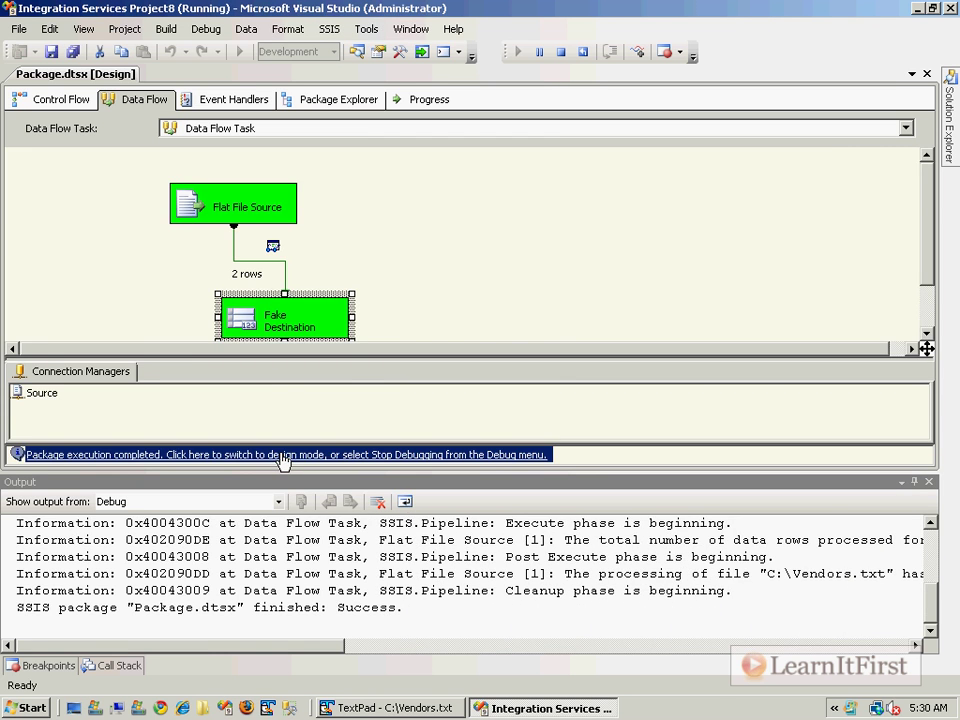
# Step: Return to design and set the Source connection's AddDate to database timestamp [DT_DBTIMESTAMP]
pyautogui.click(287, 454)
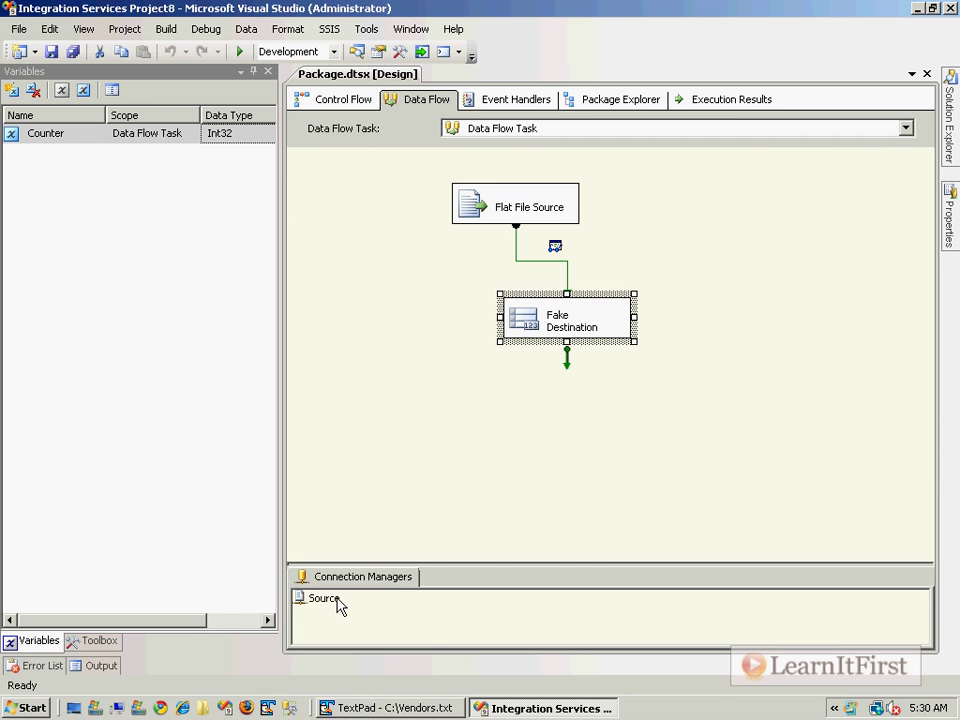
pyautogui.doubleClick(322, 598)
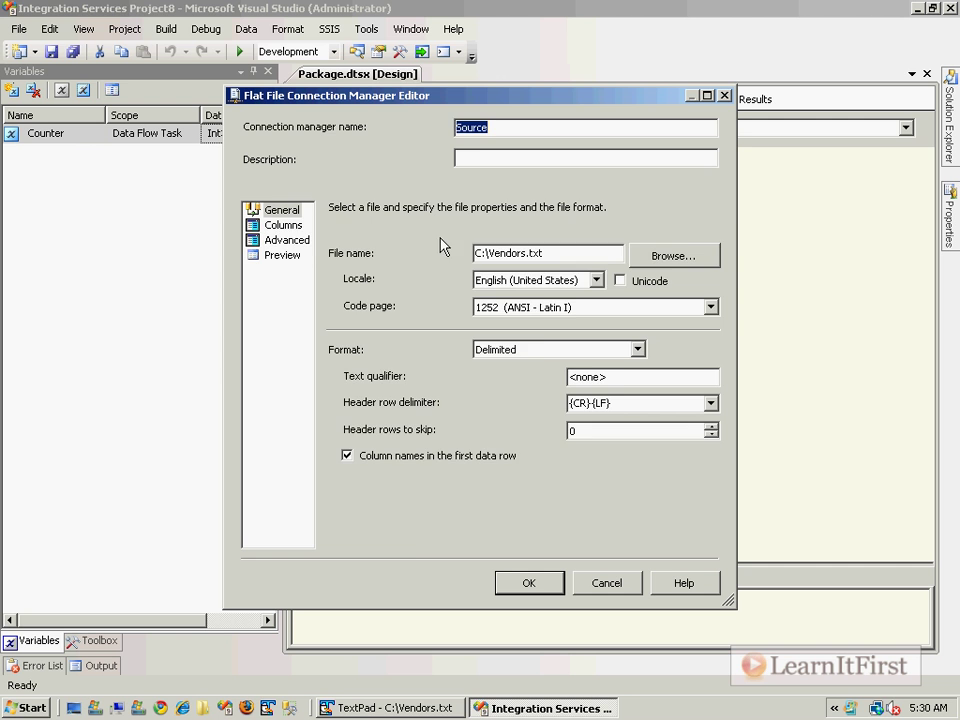
pyautogui.click(287, 240)
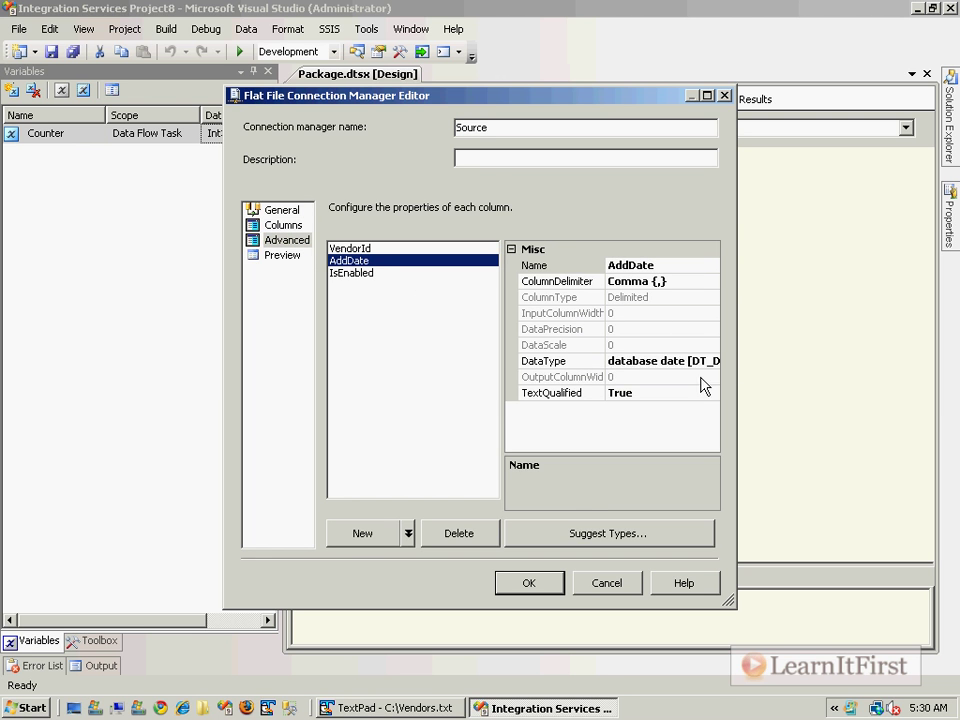
pyautogui.click(712, 360)
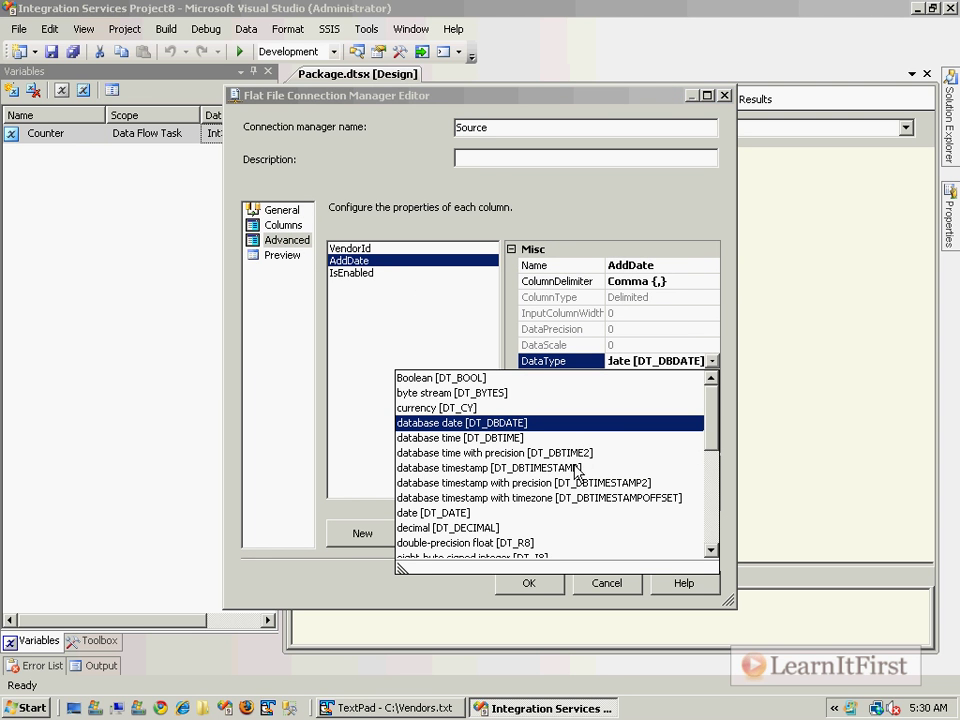
pyautogui.click(470, 467)
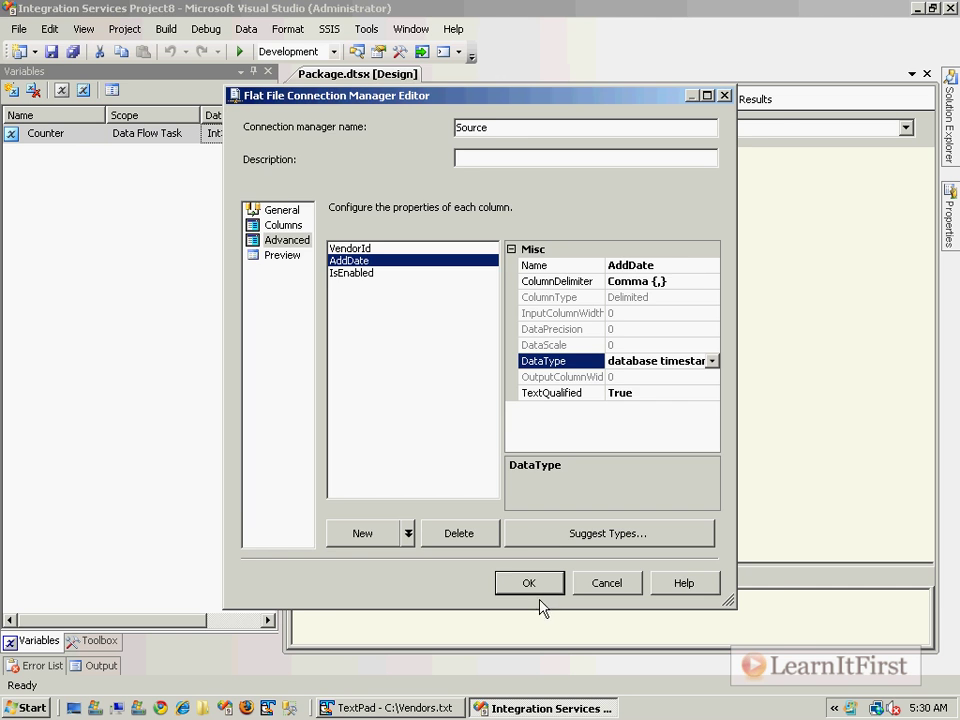
pyautogui.click(529, 583)
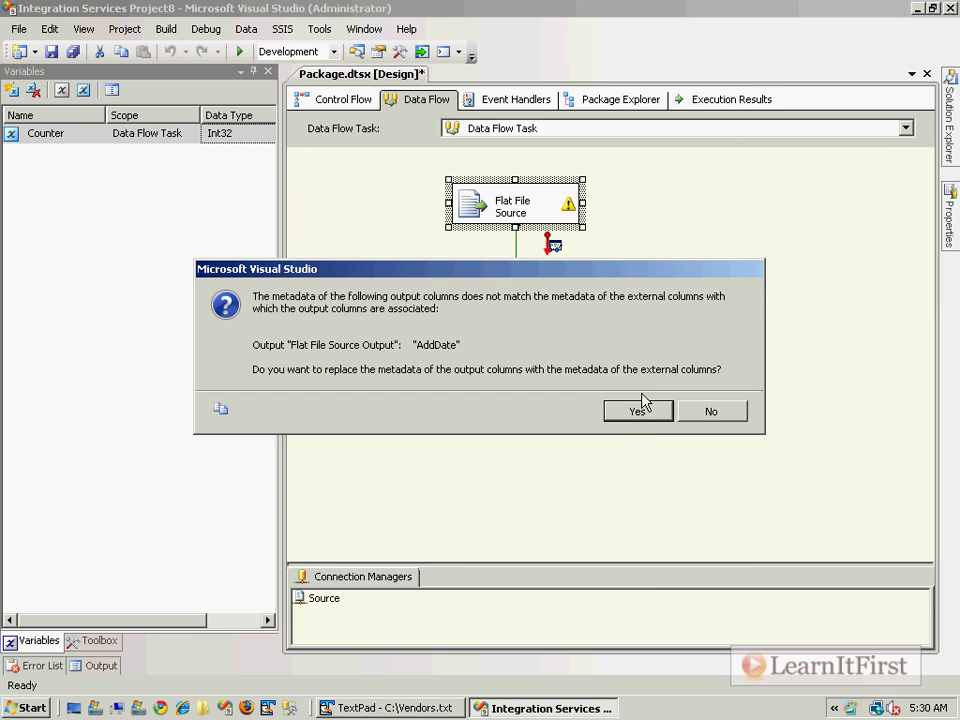
# Step: Accept replacing AddDate's output metadata with the timestamp type
pyautogui.click(637, 411)
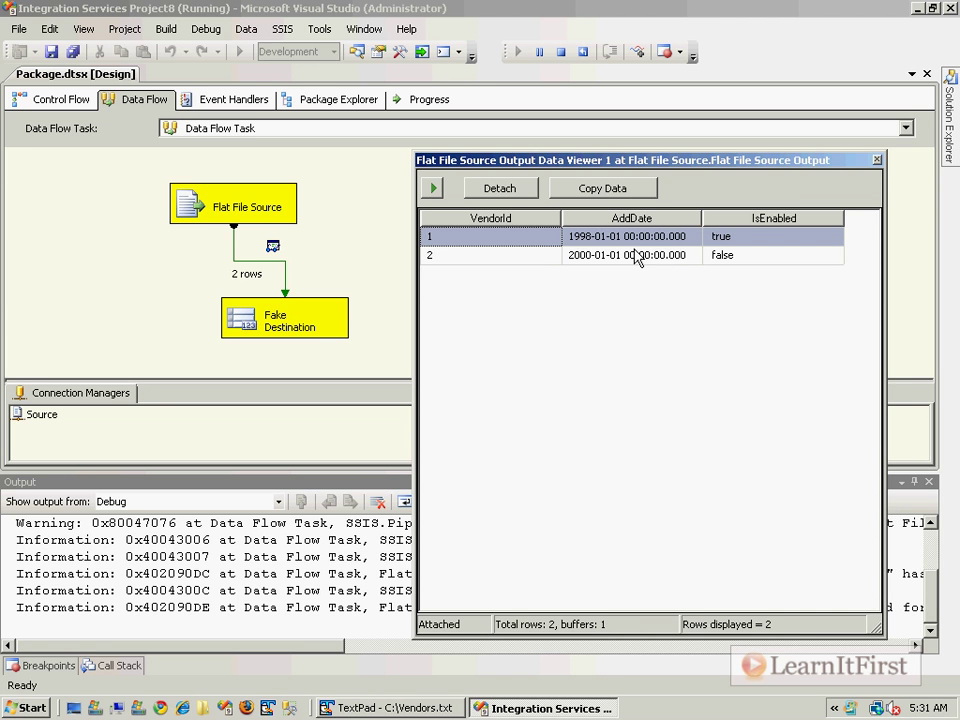
pyautogui.moveTo(638, 256)
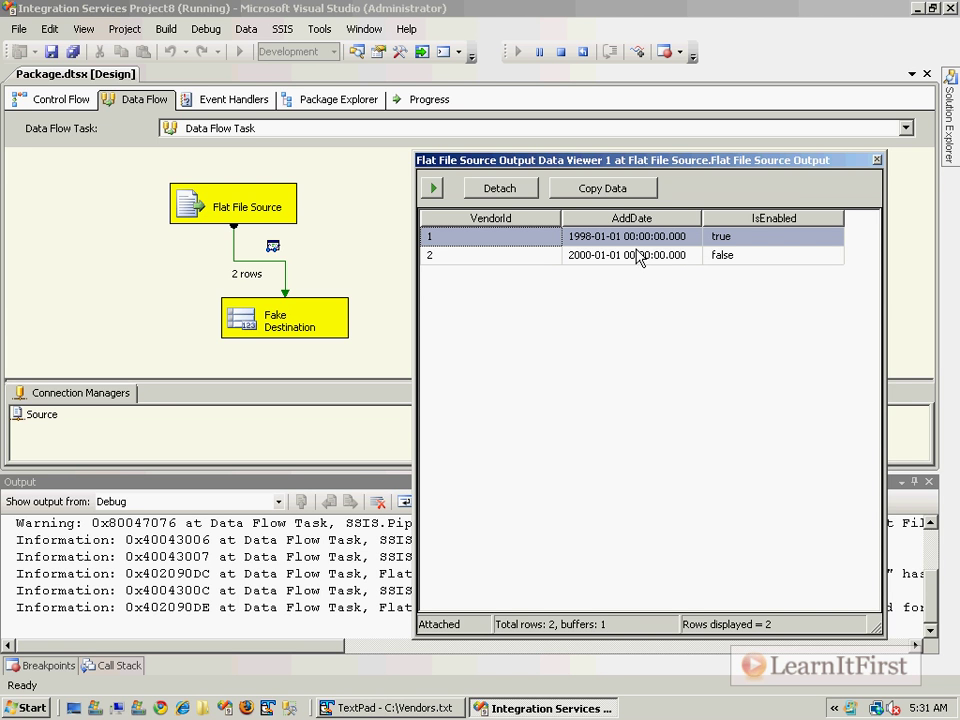
pyautogui.moveTo(882, 165)
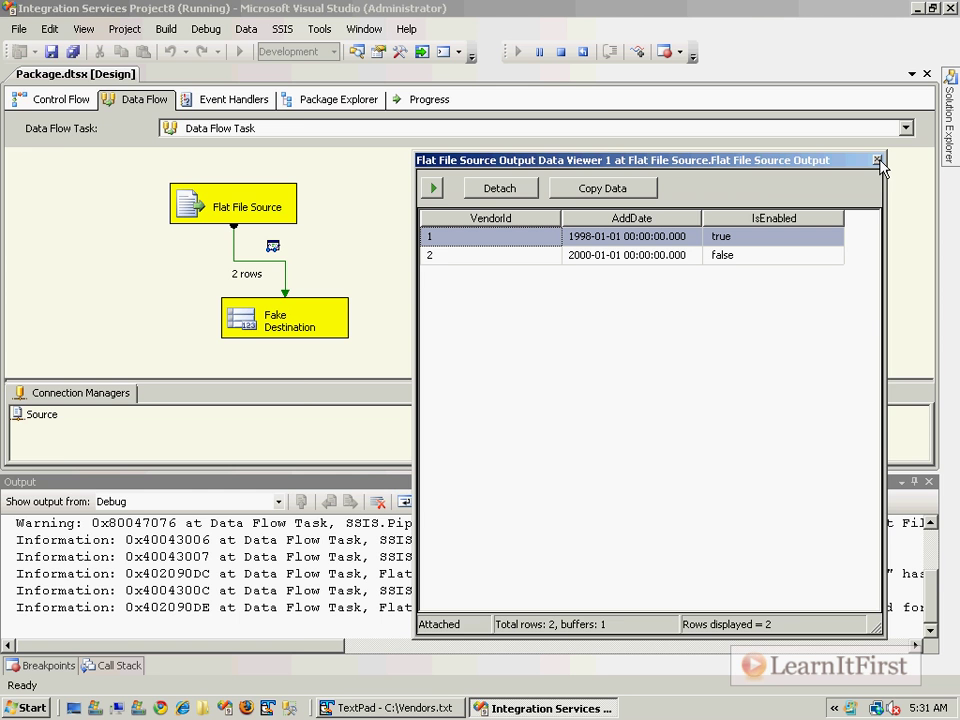